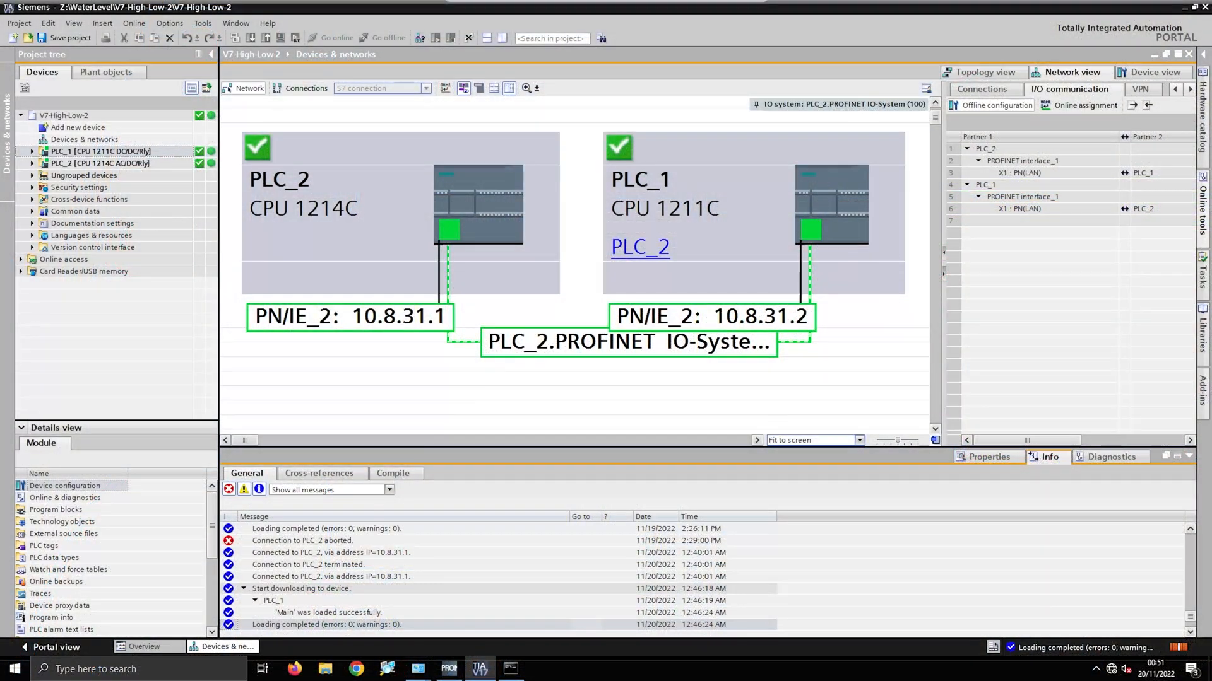
Step: Select PLC_2's PROFINET interface and CPU in the network view
left_click(100, 150)
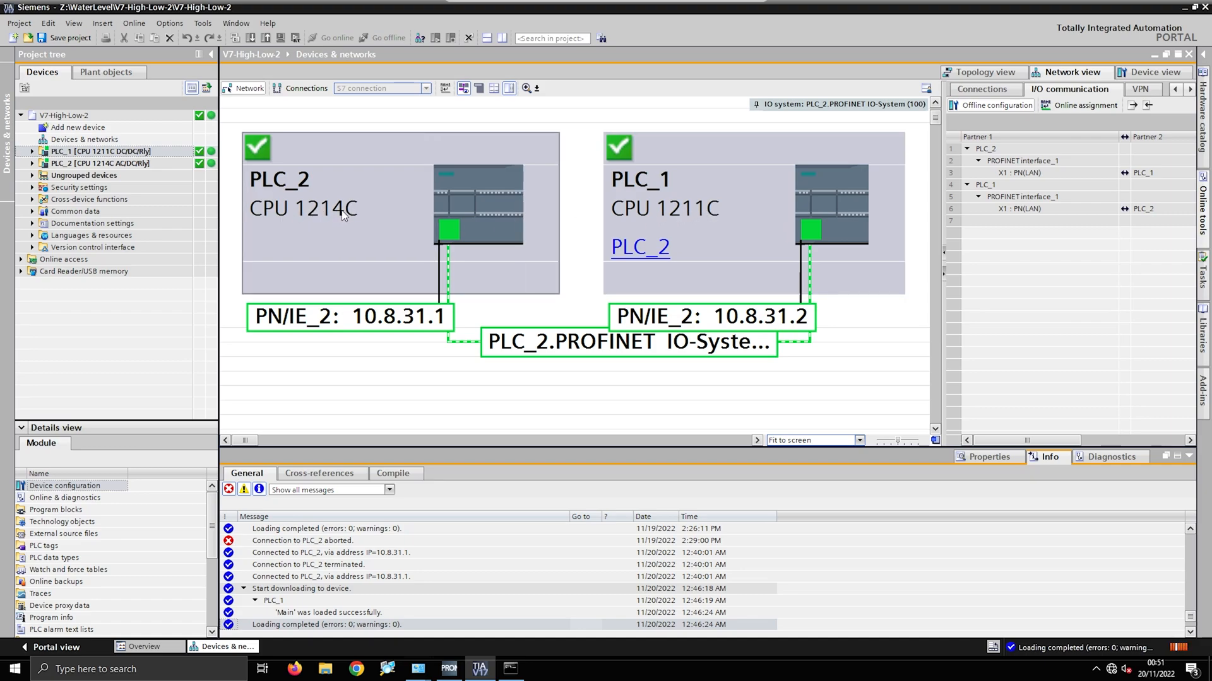
left_click(349, 316)
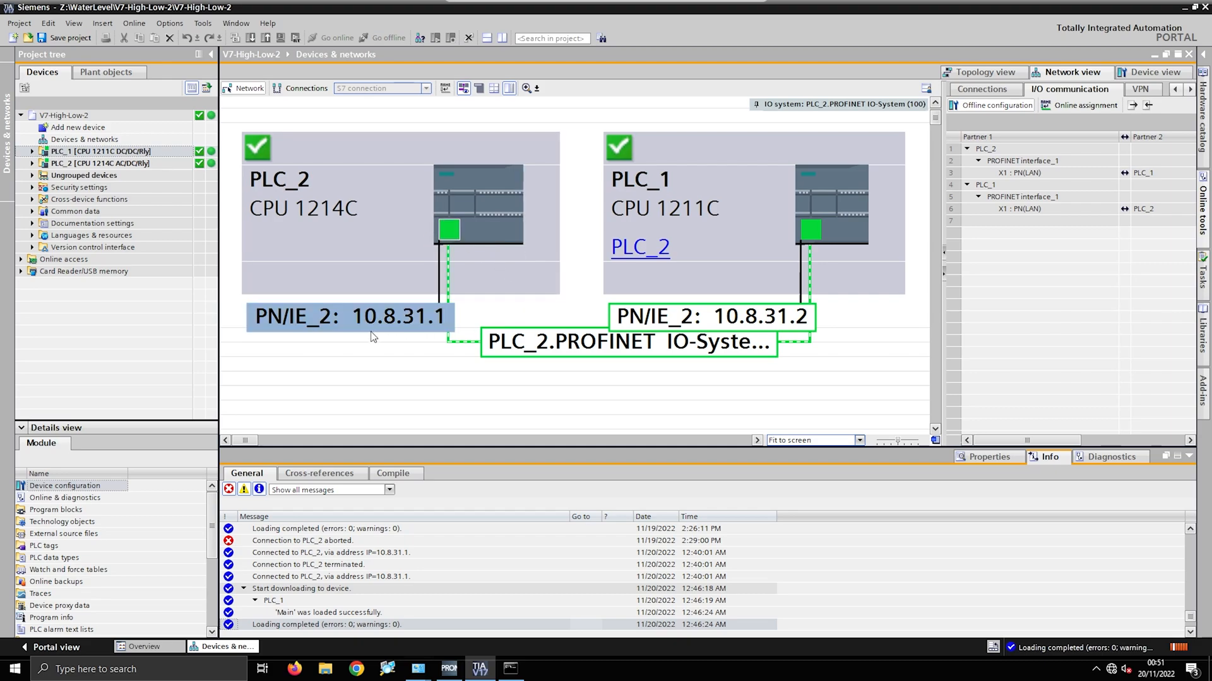
mouse_move(395, 336)
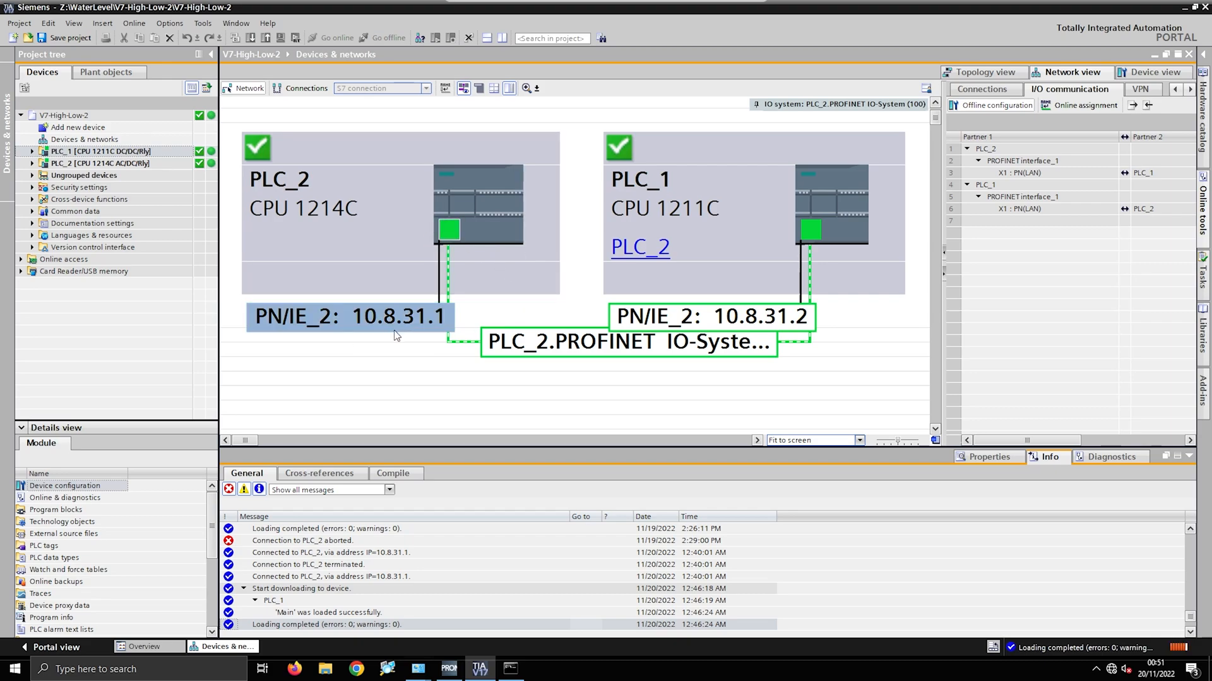
mouse_move(414, 332)
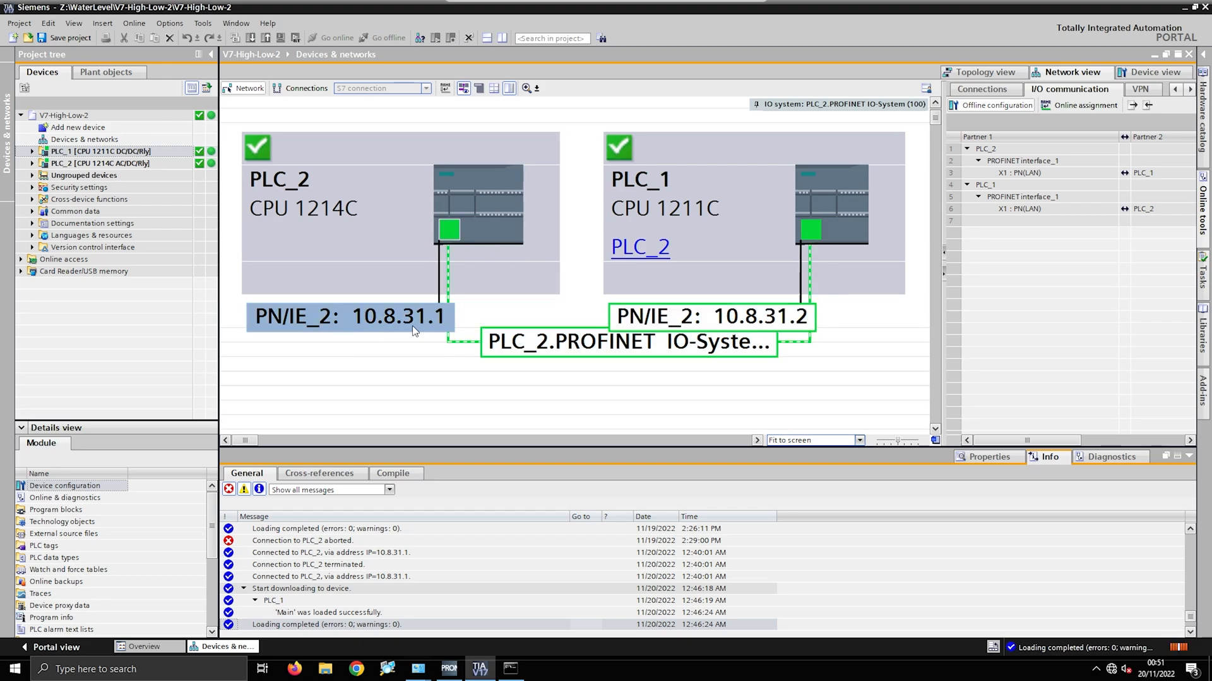
left_click(712, 316)
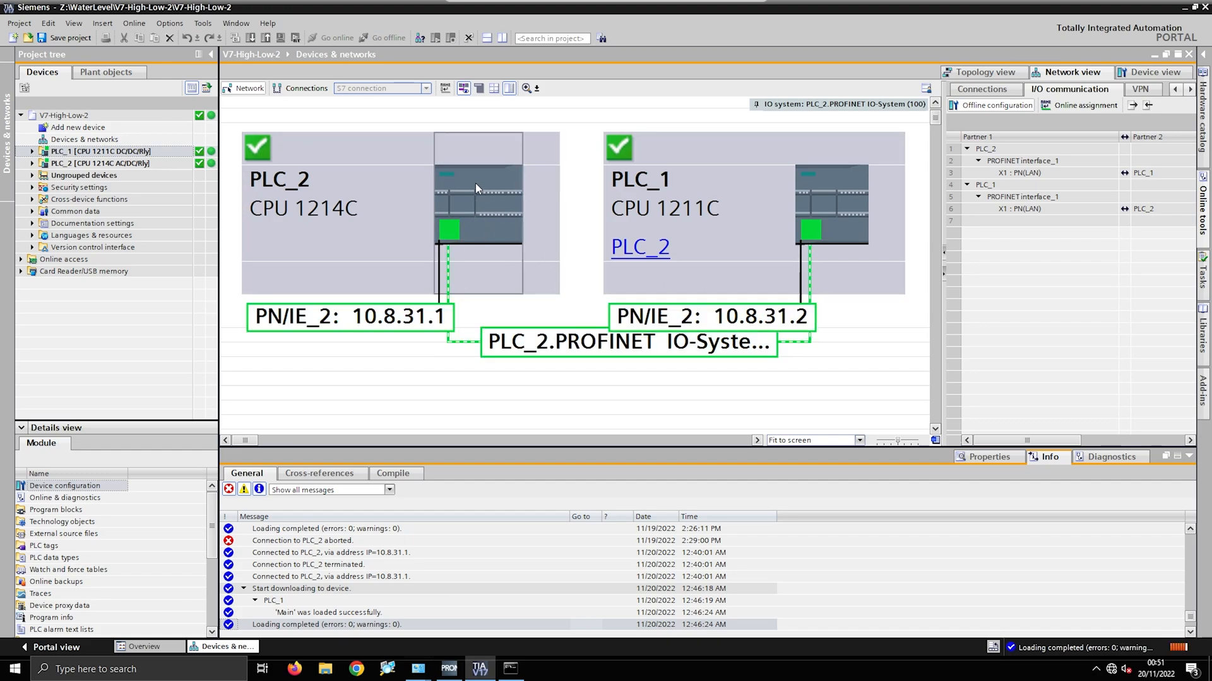
Step: Review PLC_2's Online & diagnostics functions (IP assignment, factory reset) and switch to PRONETA
right_click(477, 185)
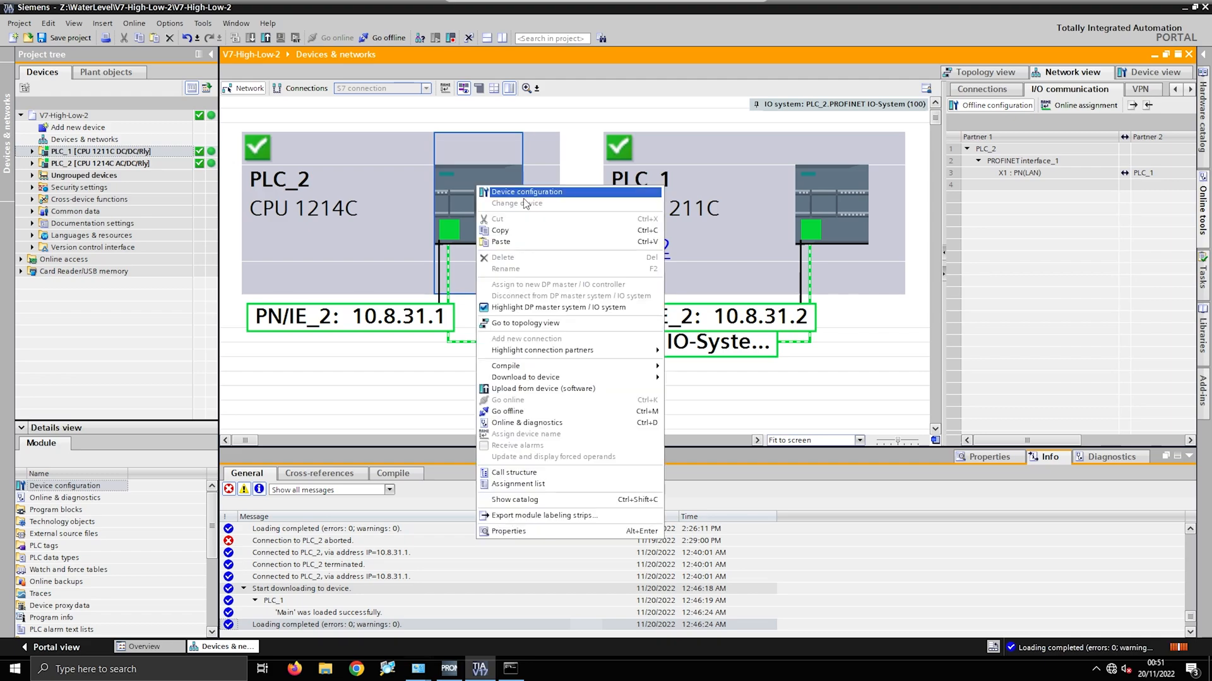
left_click(526, 423)
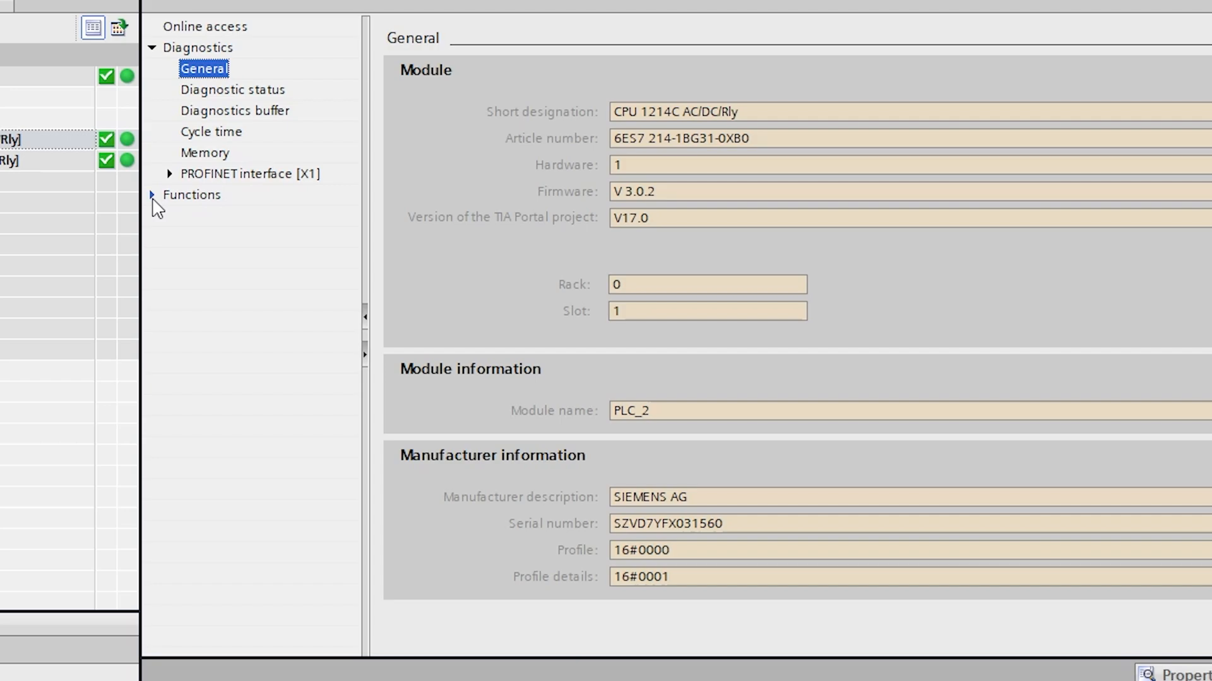
left_click(190, 195)
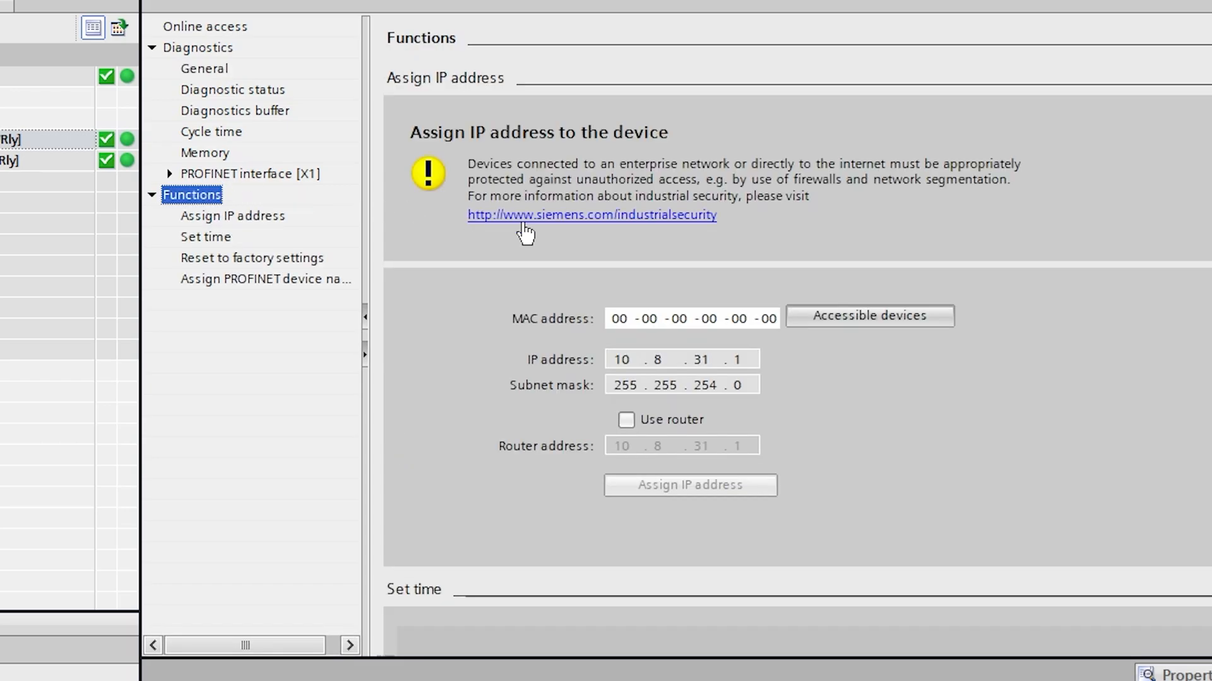
scroll("down", 3)
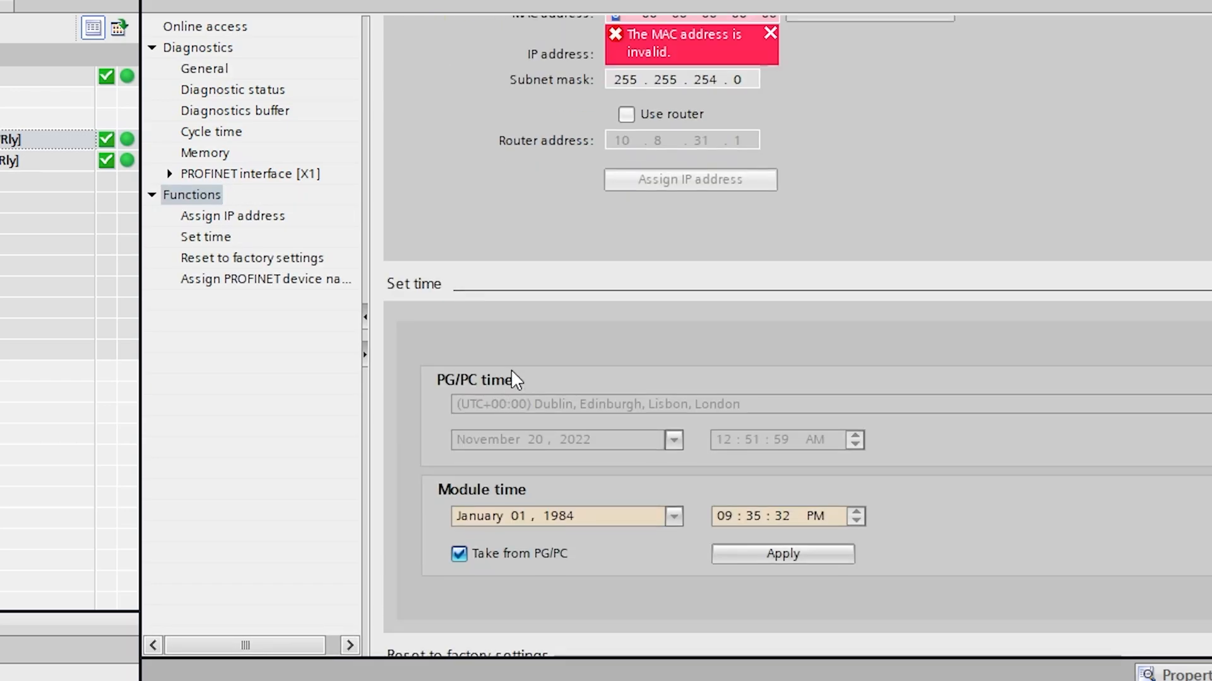
scroll("down", 3)
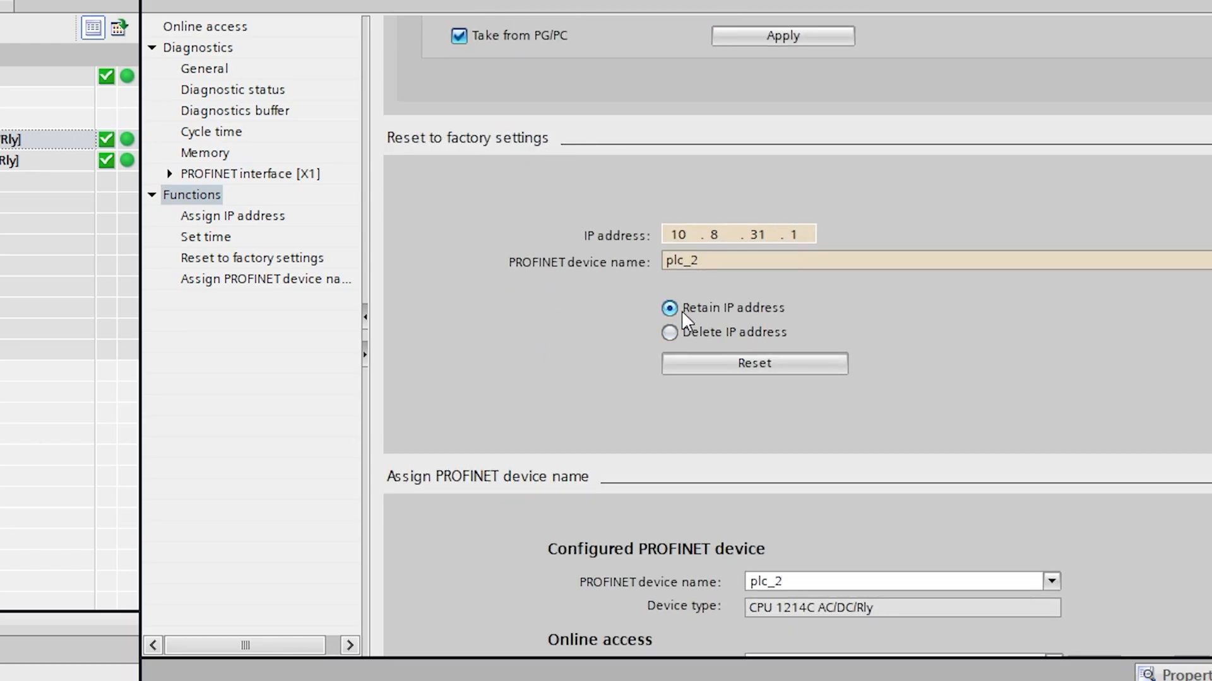
left_click(668, 332)
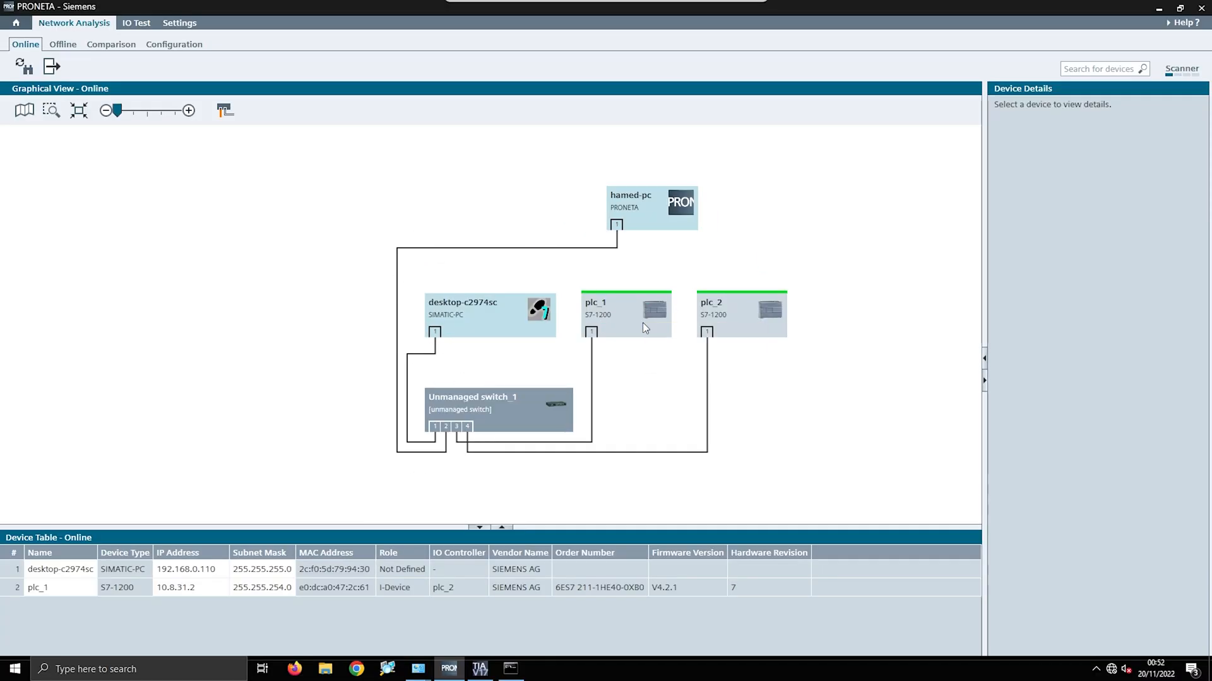
Step: Show plc_2's device details and actions (10.8.31.1, S7-1200, controller) in PRONETA's graphical view
right_click(626, 313)
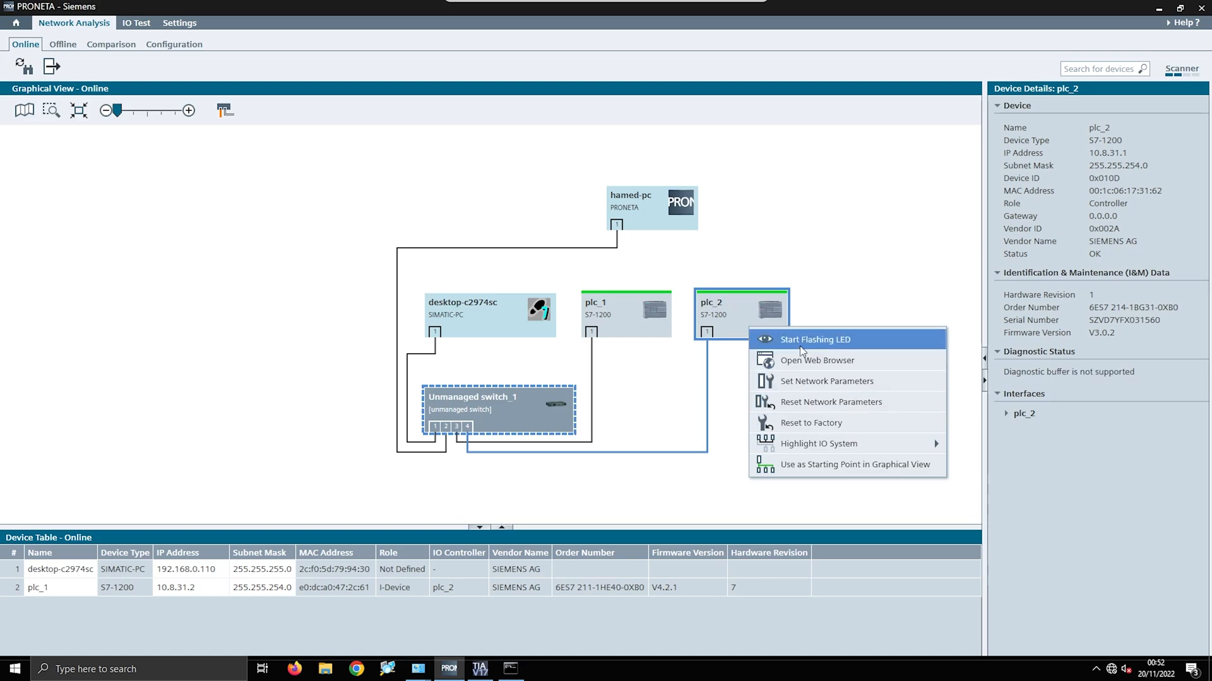
mouse_move(768, 352)
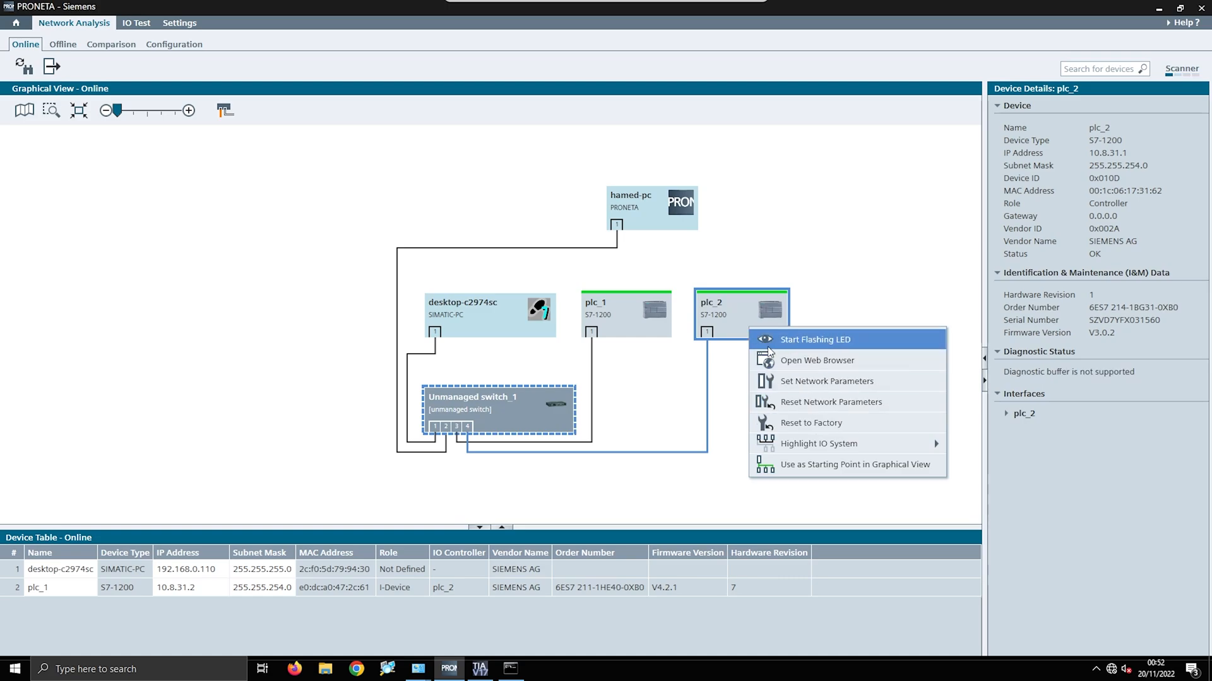
mouse_move(767, 228)
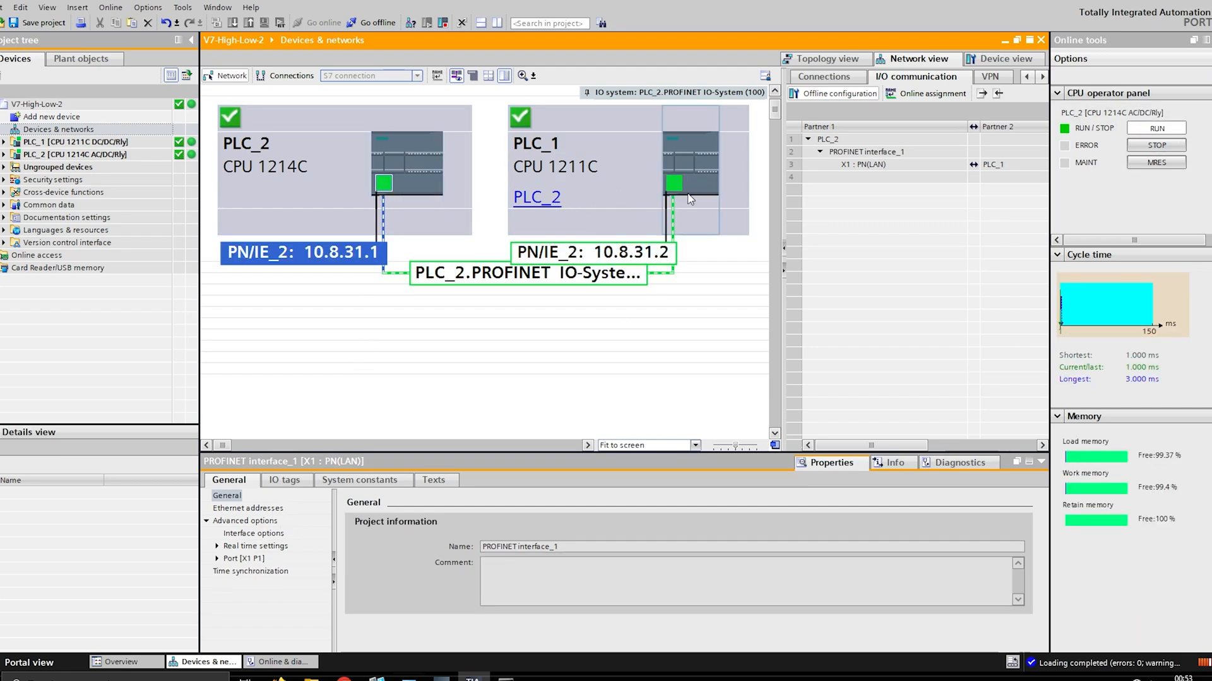
Step: Show PLC_1's PN/IE_2 interface properties with Operating mode expanded, listing I-device communication
left_click(674, 183)
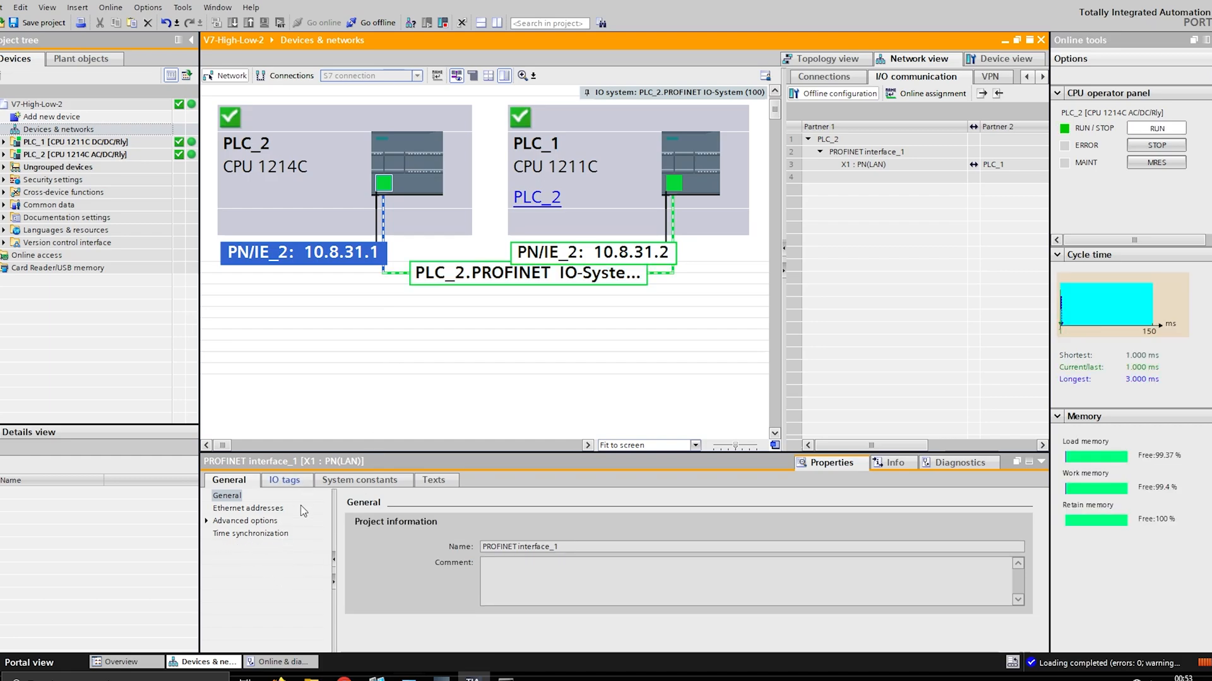
left_click(674, 183)
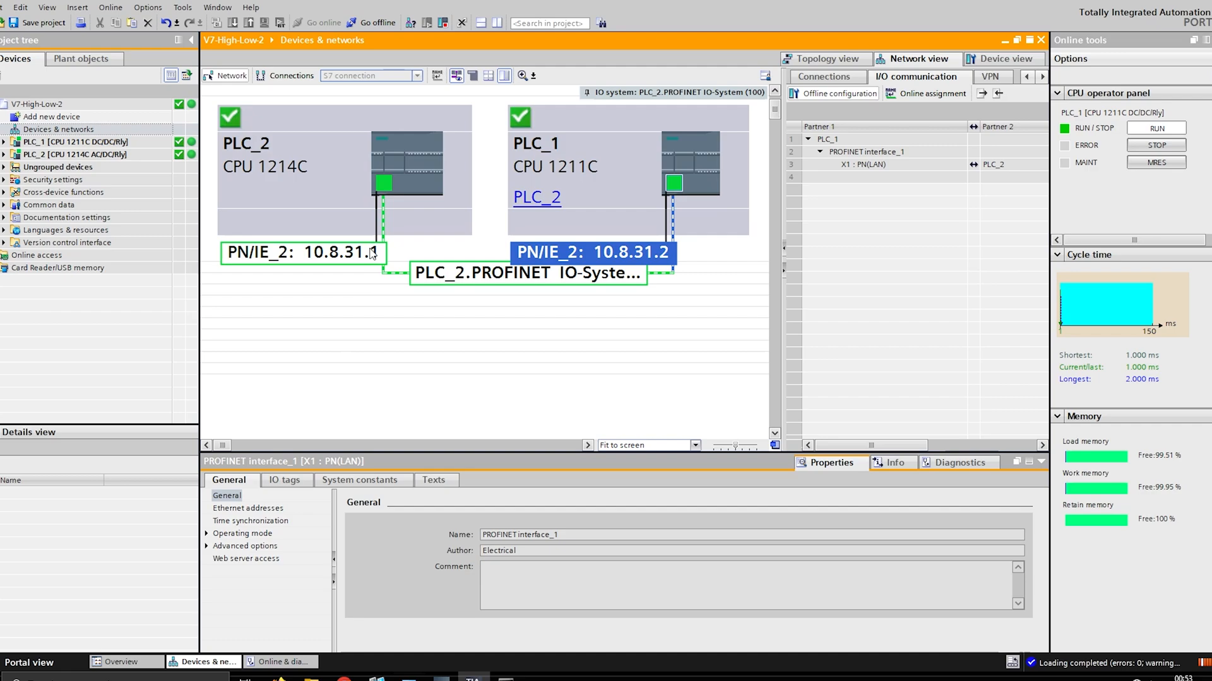
left_click(301, 252)
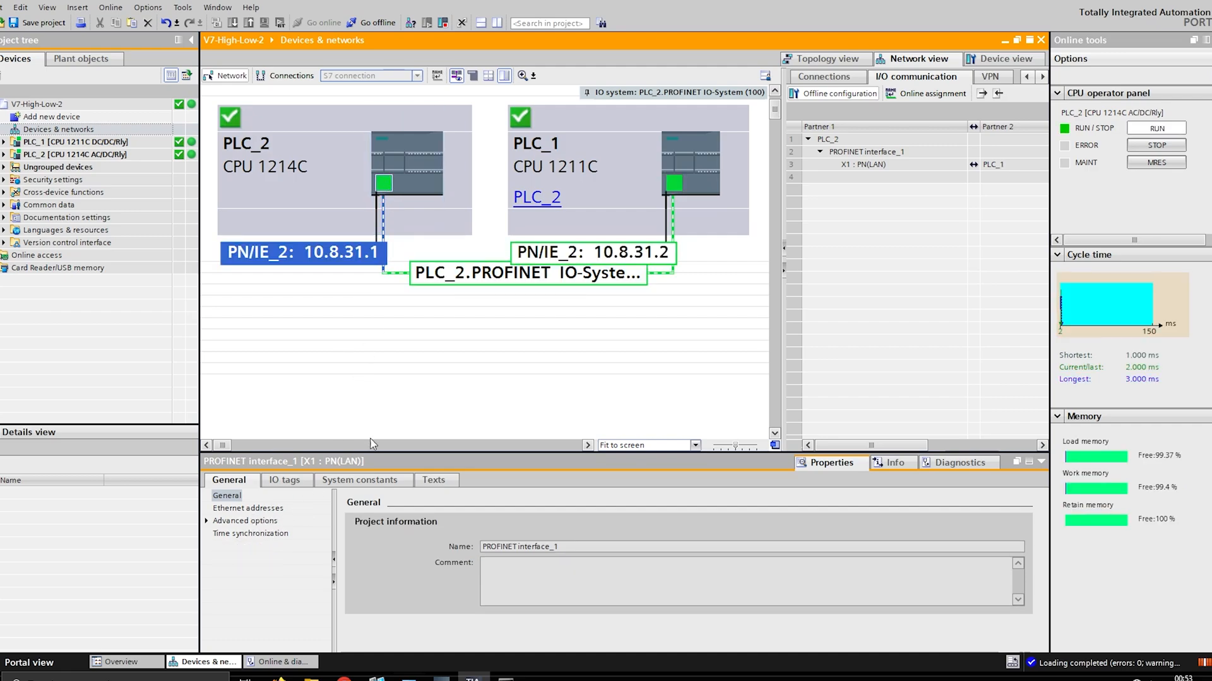
left_click(672, 183)
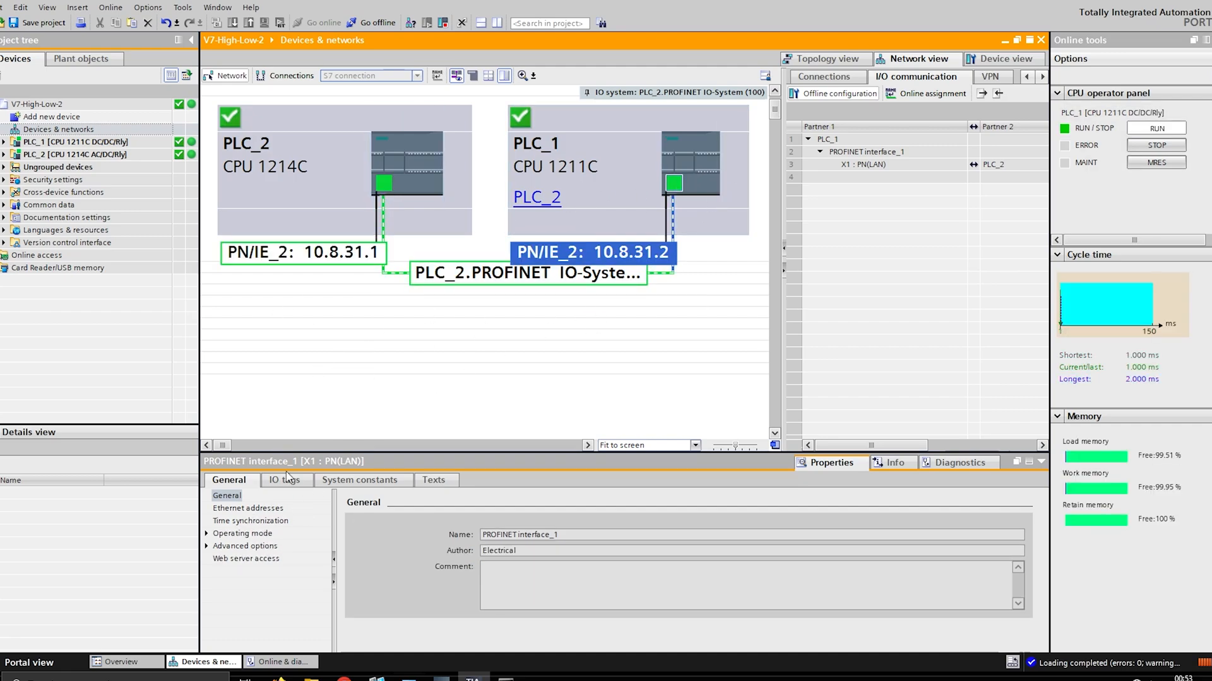
left_click(242, 533)
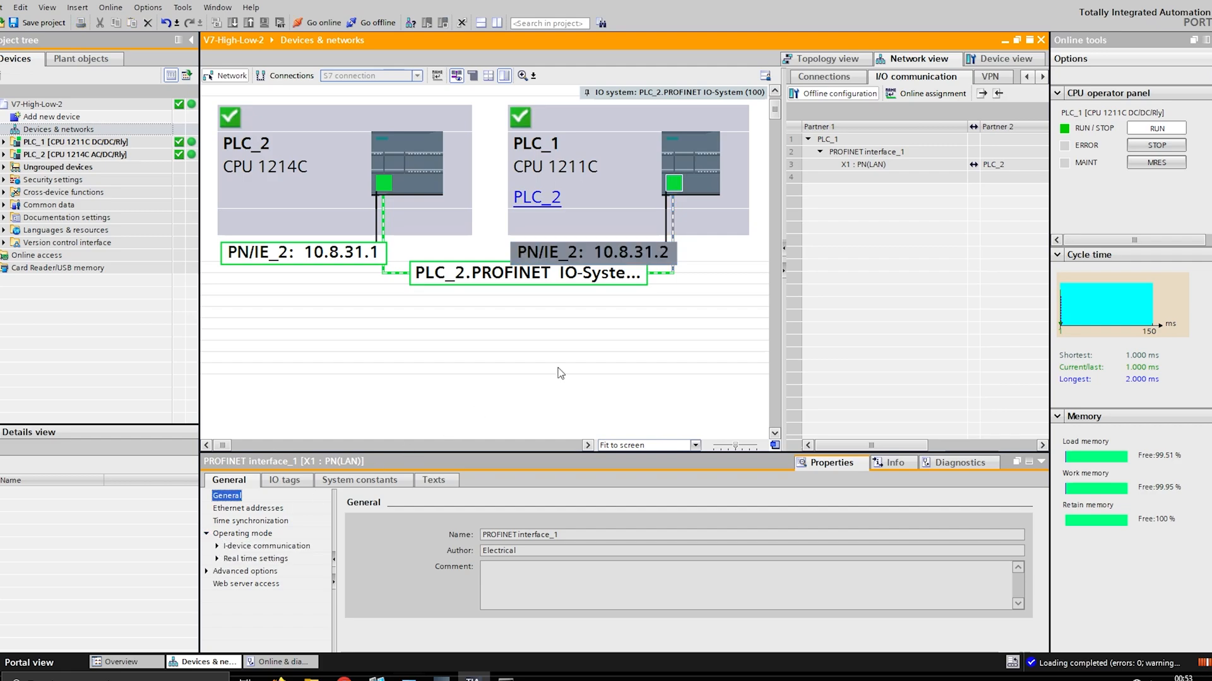
mouse_move(259, 543)
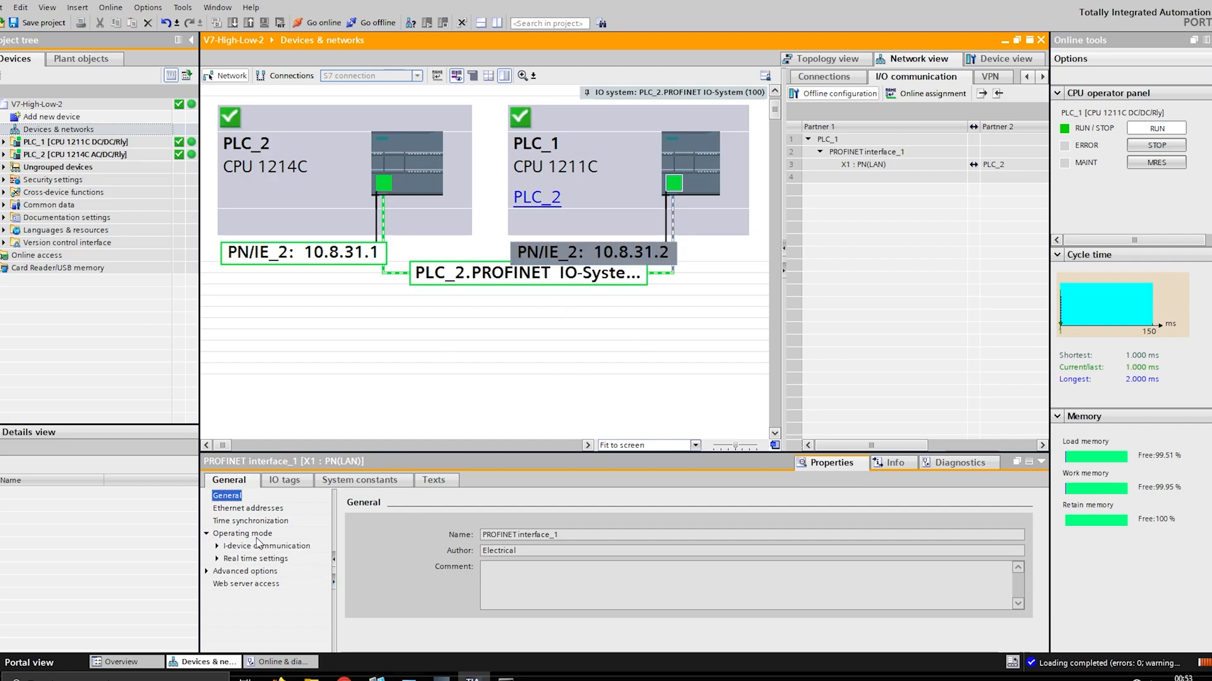
Step: Configure PLC_1 as I-device under PLC_2 with a 1-byte transfer area Q100 → I2
left_click(242, 533)
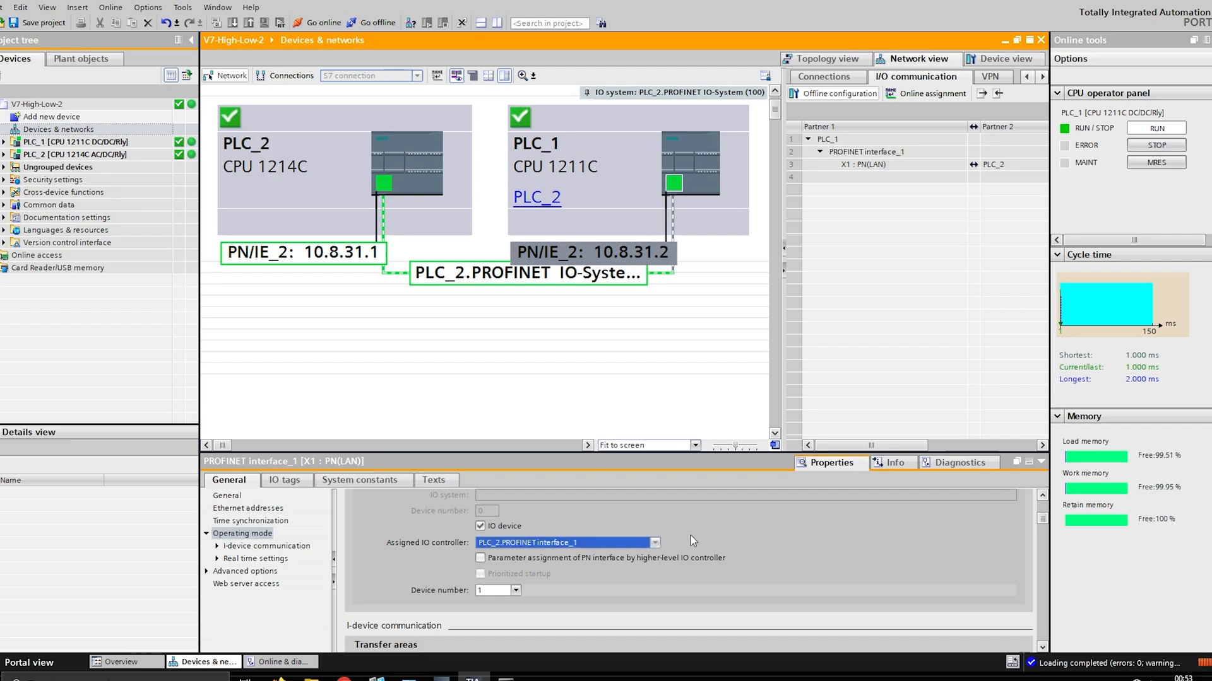
mouse_move(543, 179)
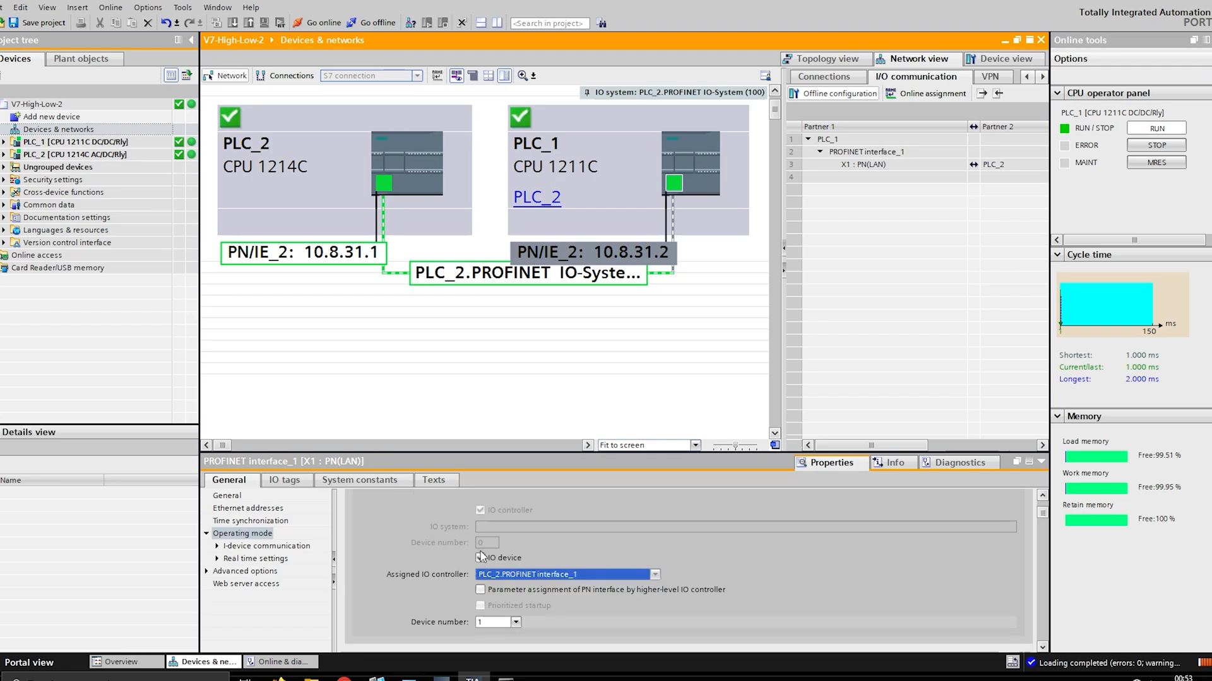
left_click(481, 558)
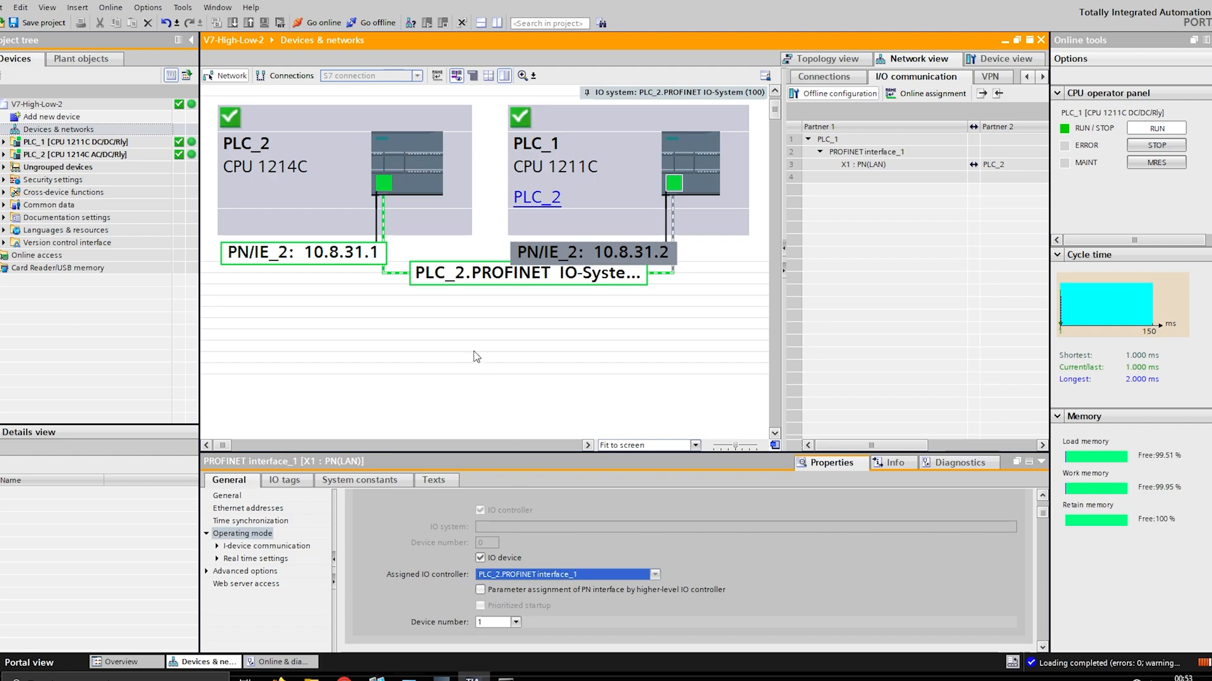
left_click(527, 273)
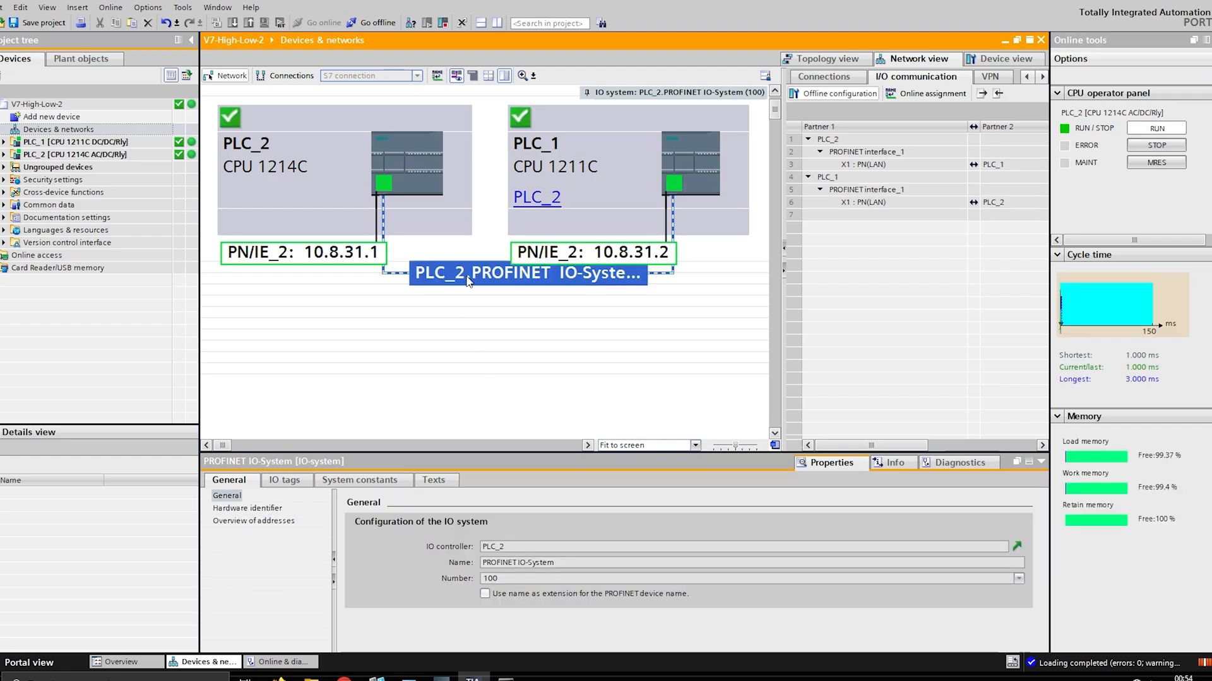
left_click(541, 143)
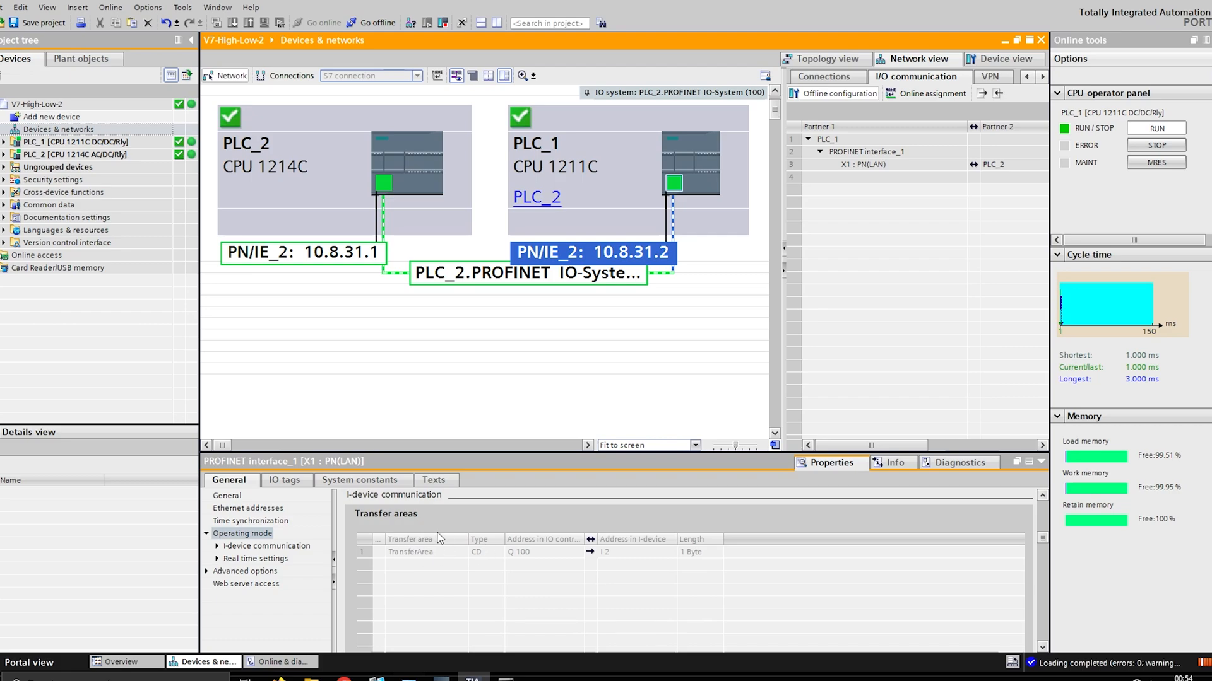
mouse_move(443, 547)
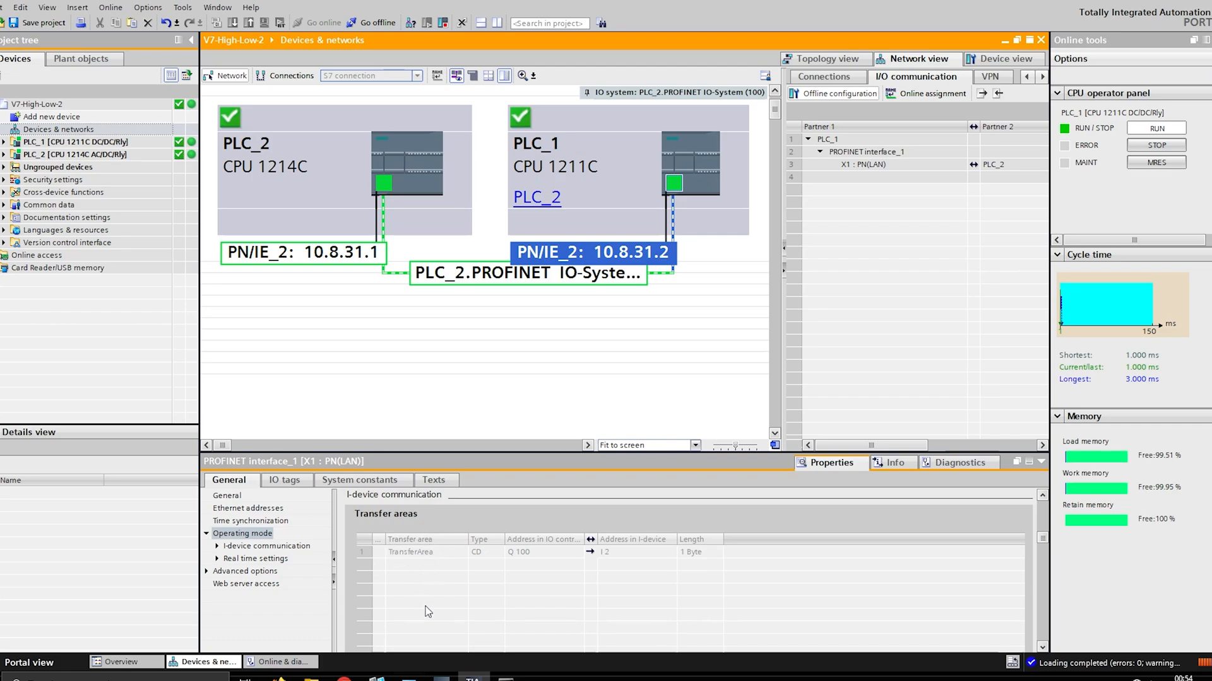
mouse_move(437, 583)
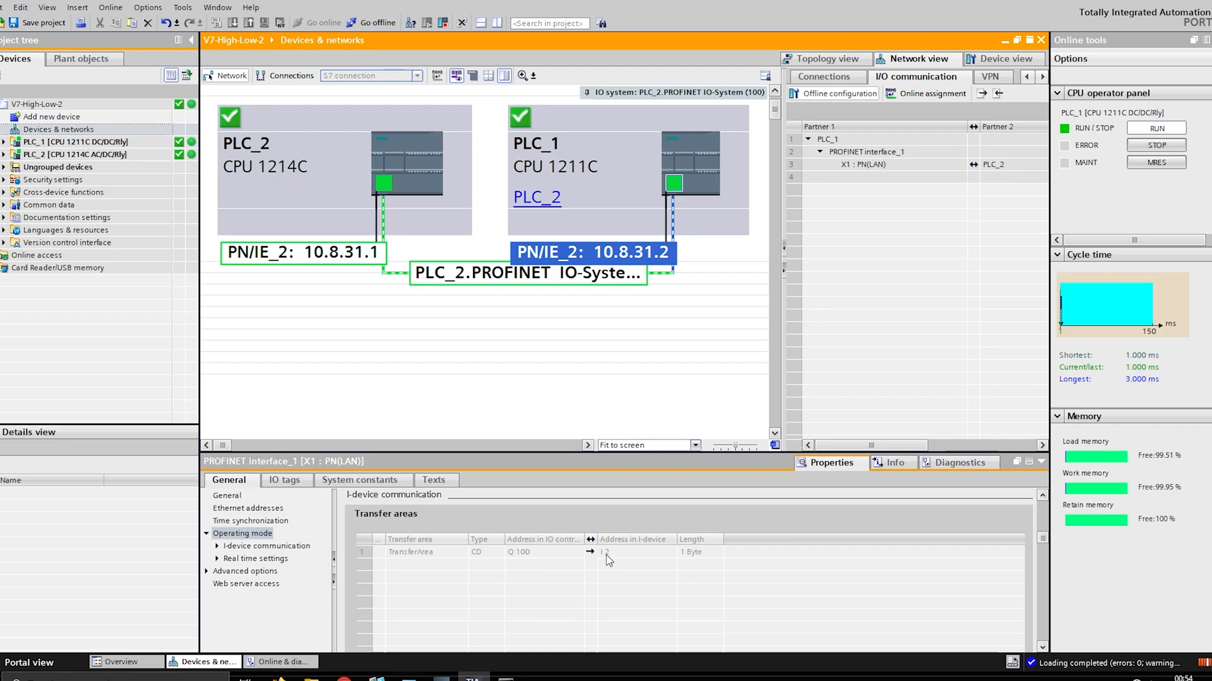
mouse_move(604, 164)
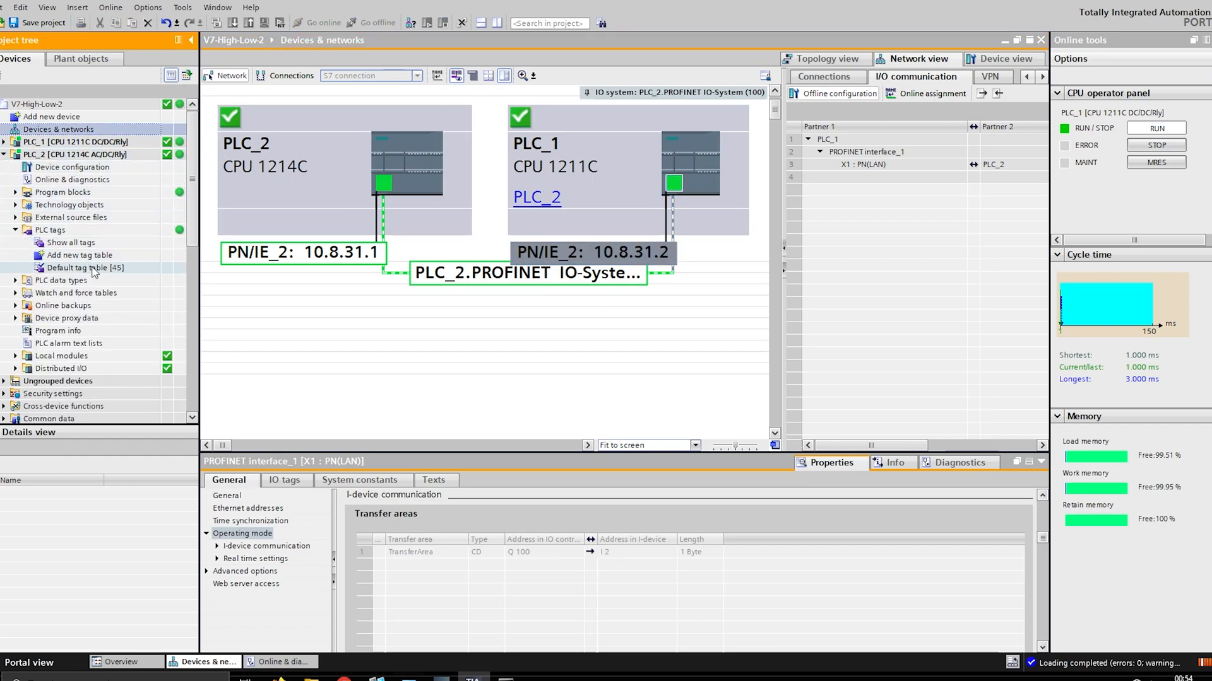
Step: Show cross-references of PLC_2's EStop_Fplc tag (%Q100.0), written once in IO_Communication
double_click(85, 267)
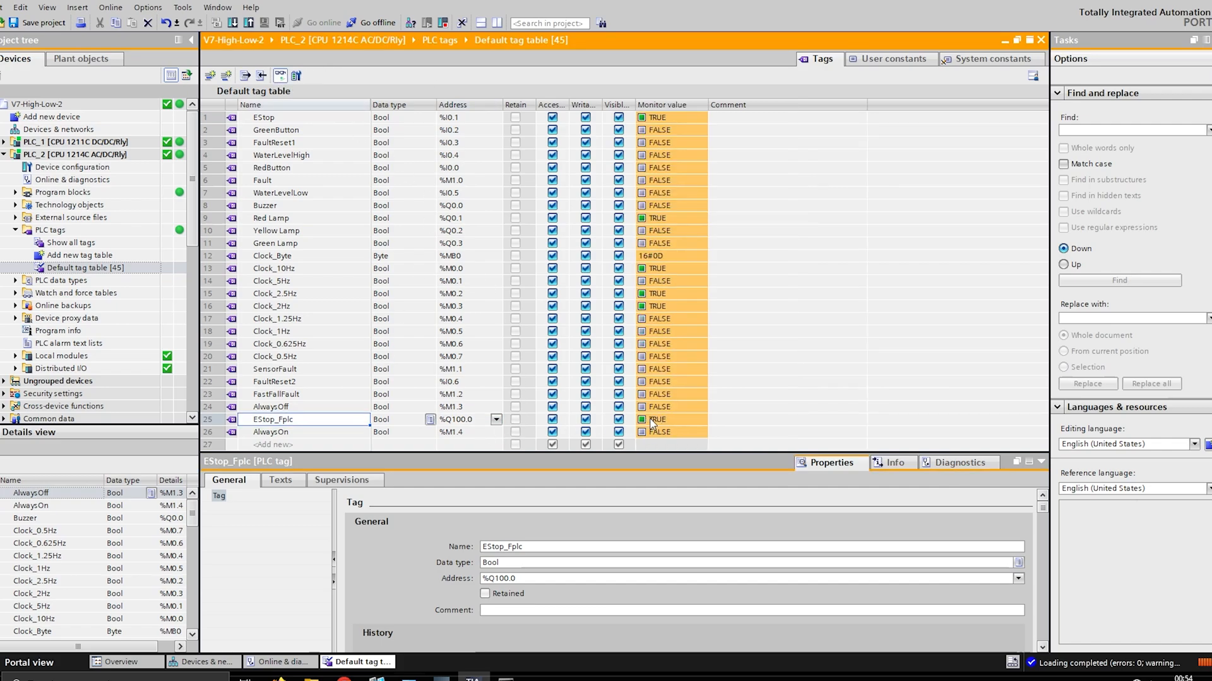
right_click(272, 419)
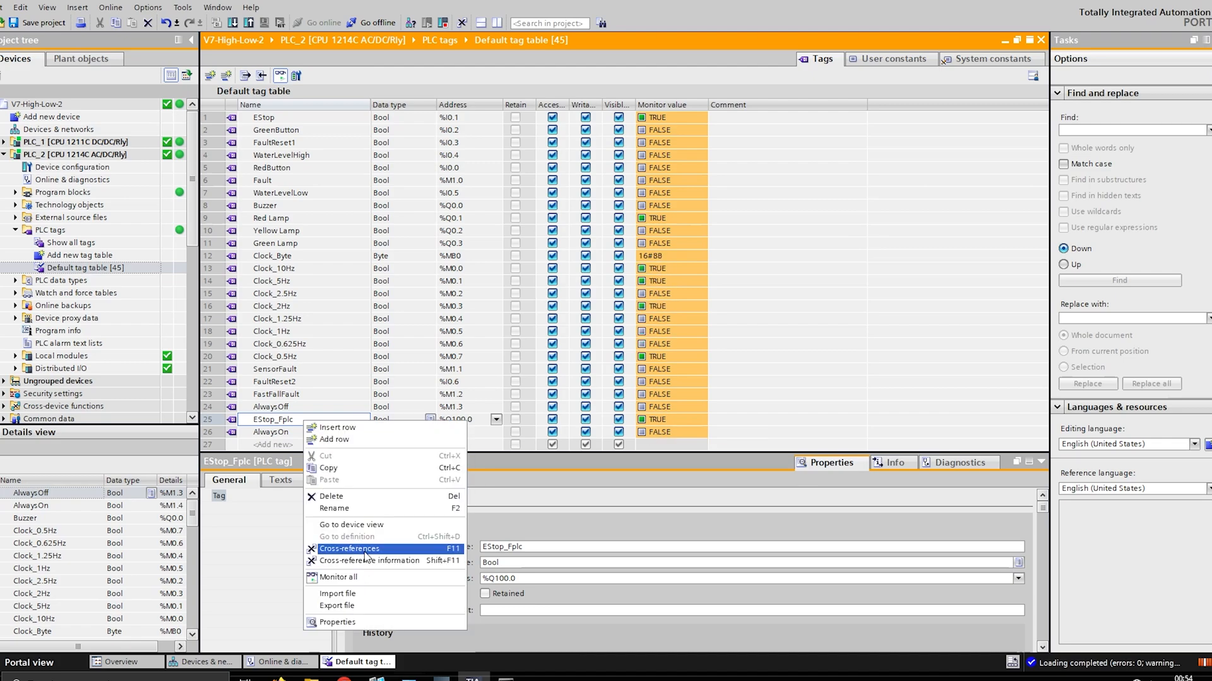
left_click(348, 549)
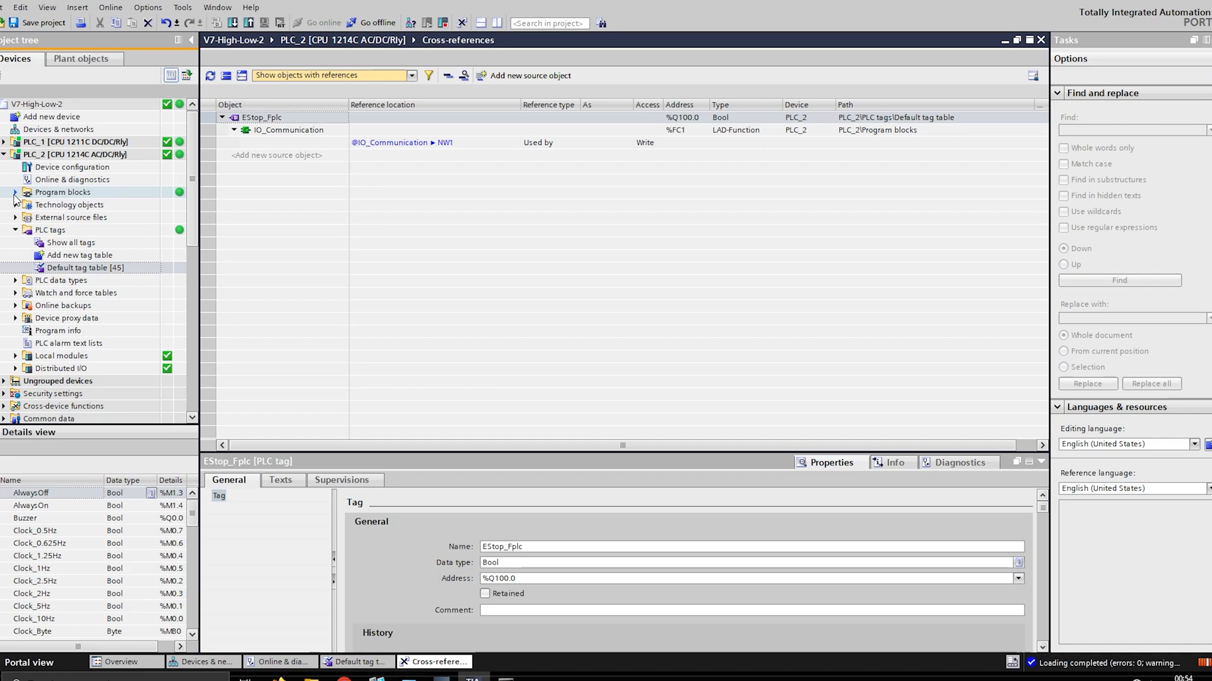
left_click(15, 192)
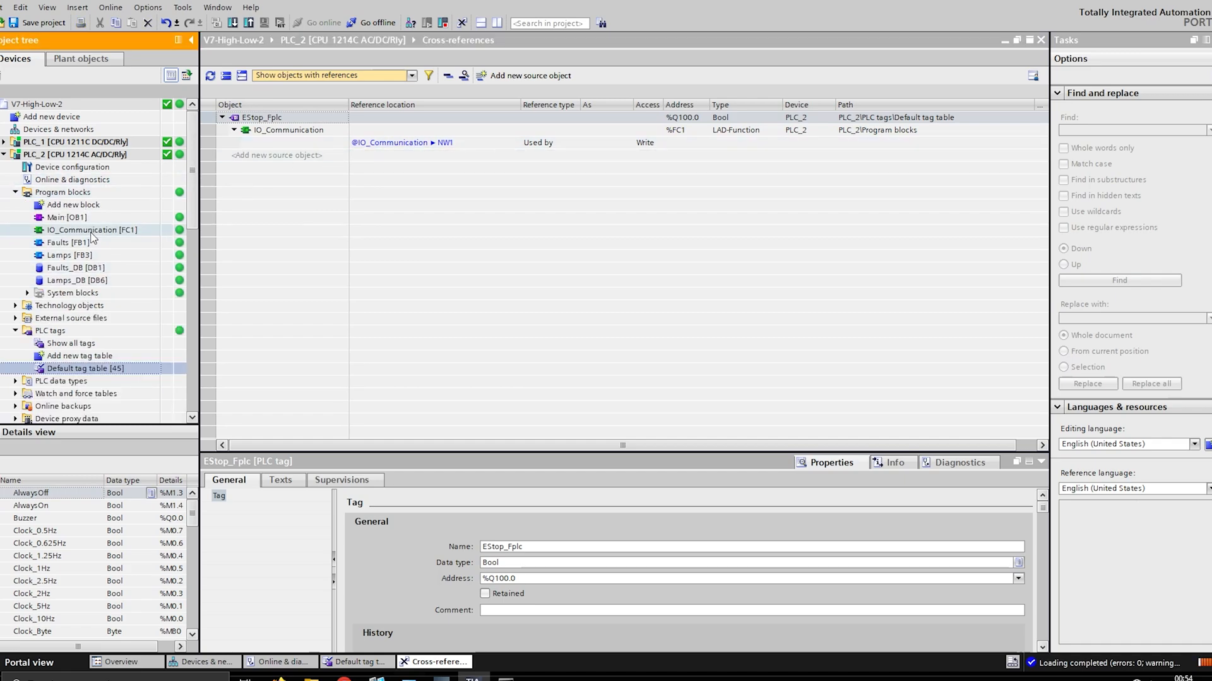
Step: View PLC_2's IO_Communication [FC1] ladder copying EStop (%I0.1) to EStop_Fplc (%Q100.0)
double_click(91, 230)
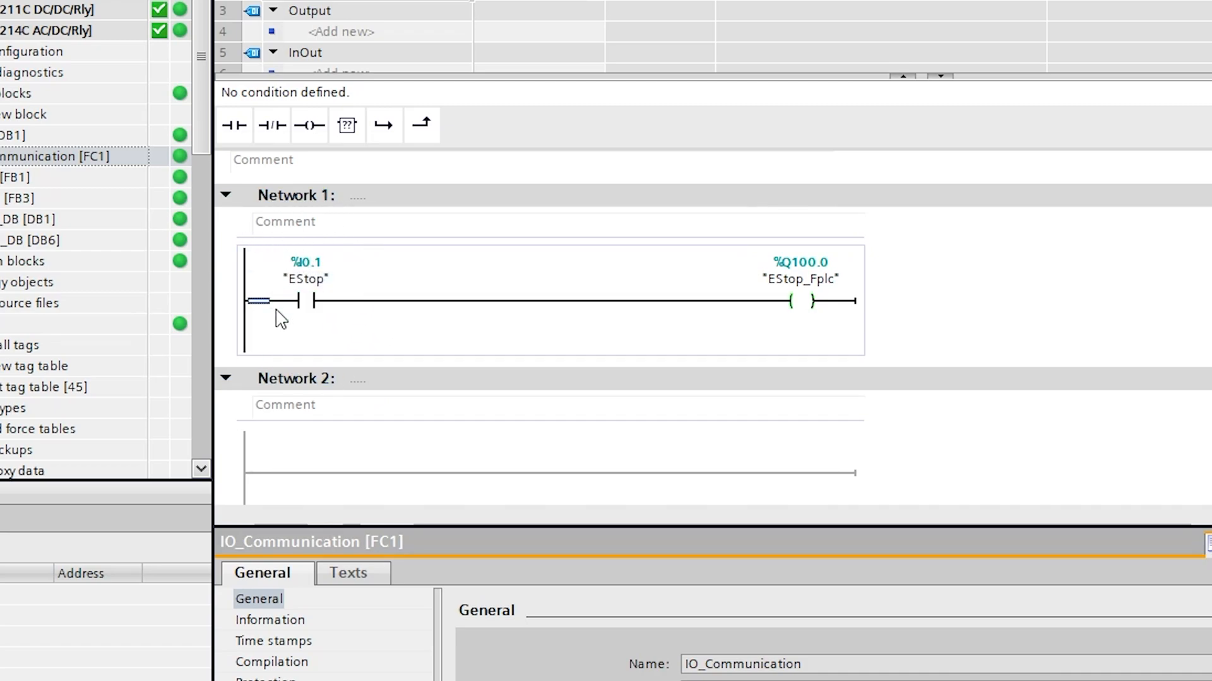
mouse_move(834, 313)
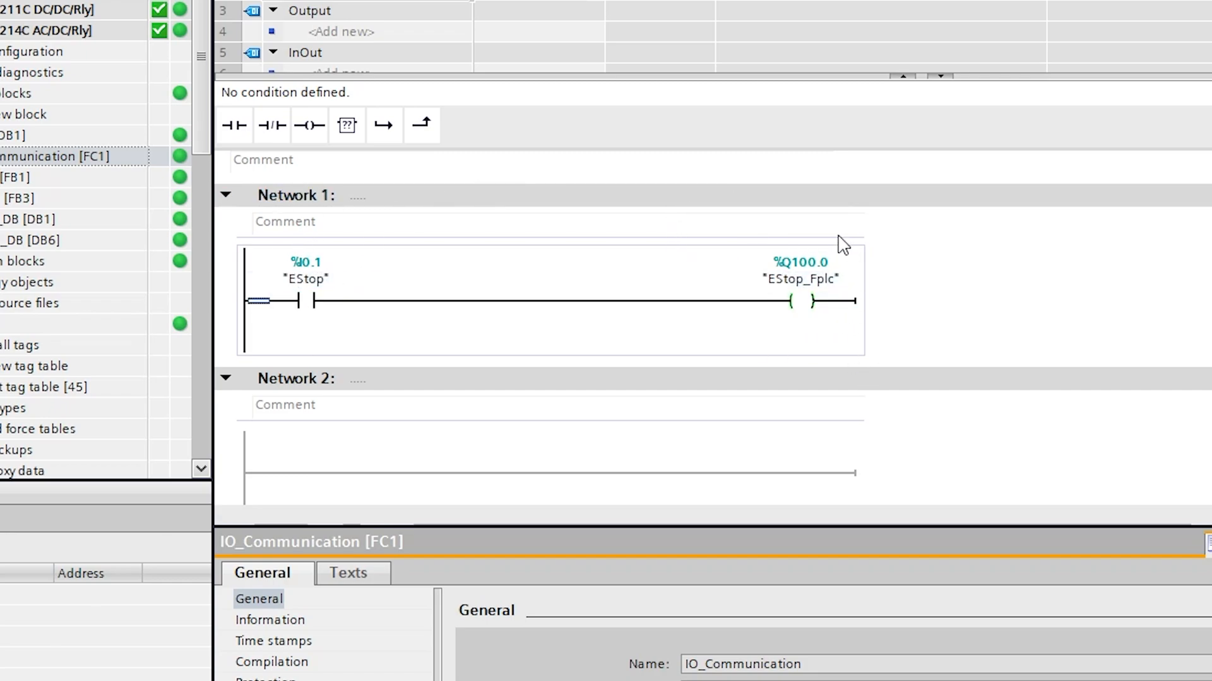
left_click(800, 279)
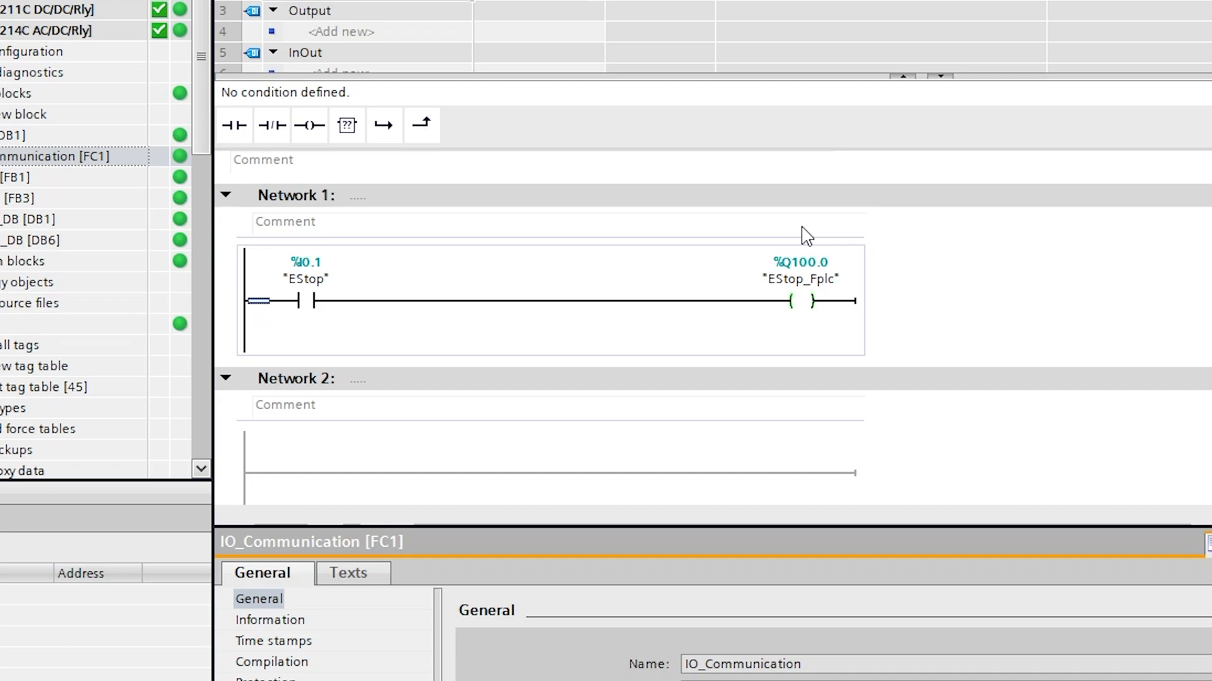
mouse_move(830, 322)
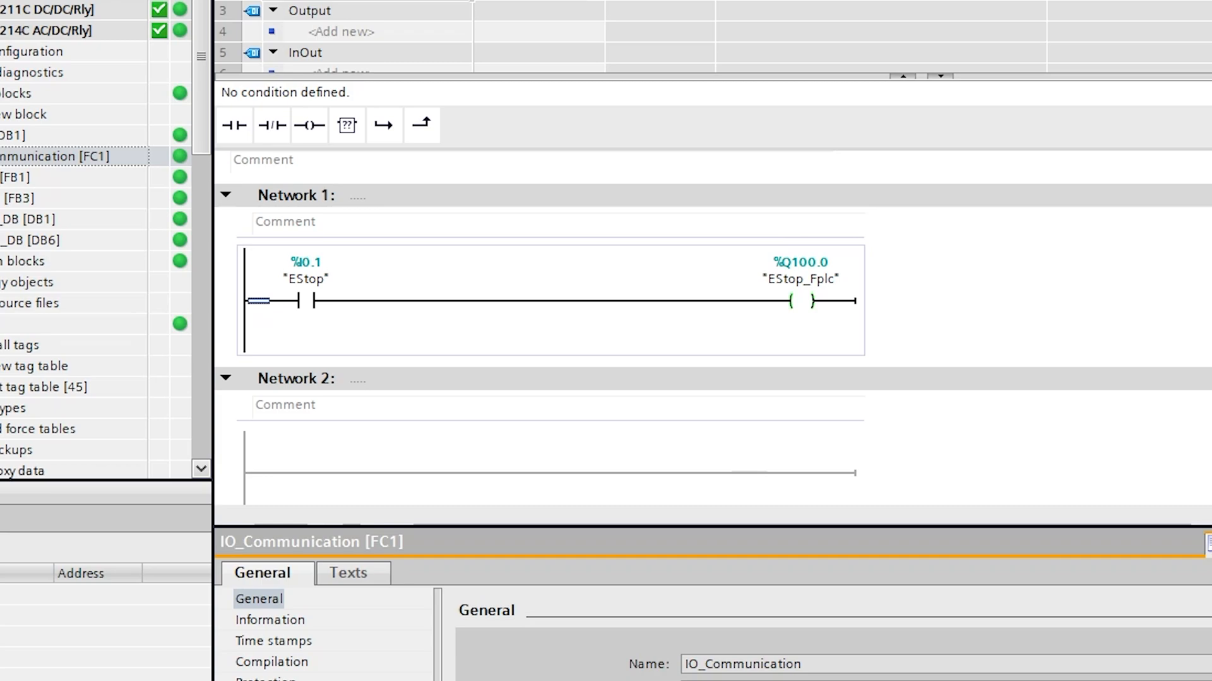
Step: Return to the devices-and-networks overview listing PLC_1's Q100→I2 transfer area
left_click(262, 673)
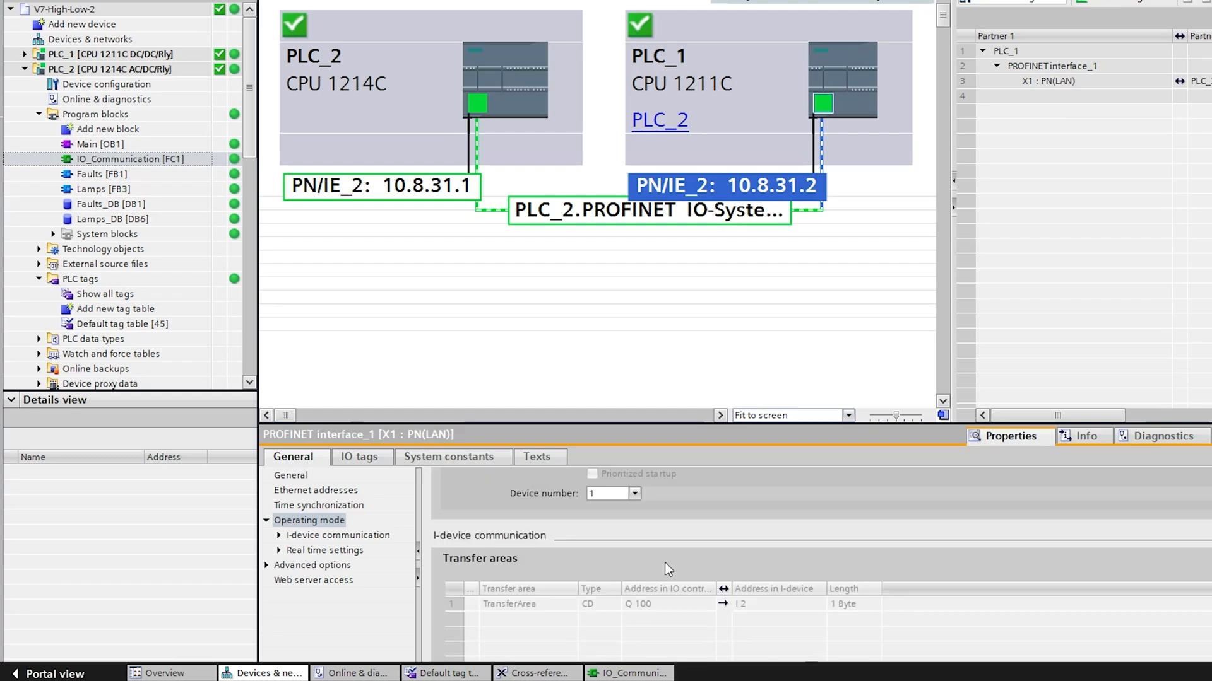
mouse_move(646, 613)
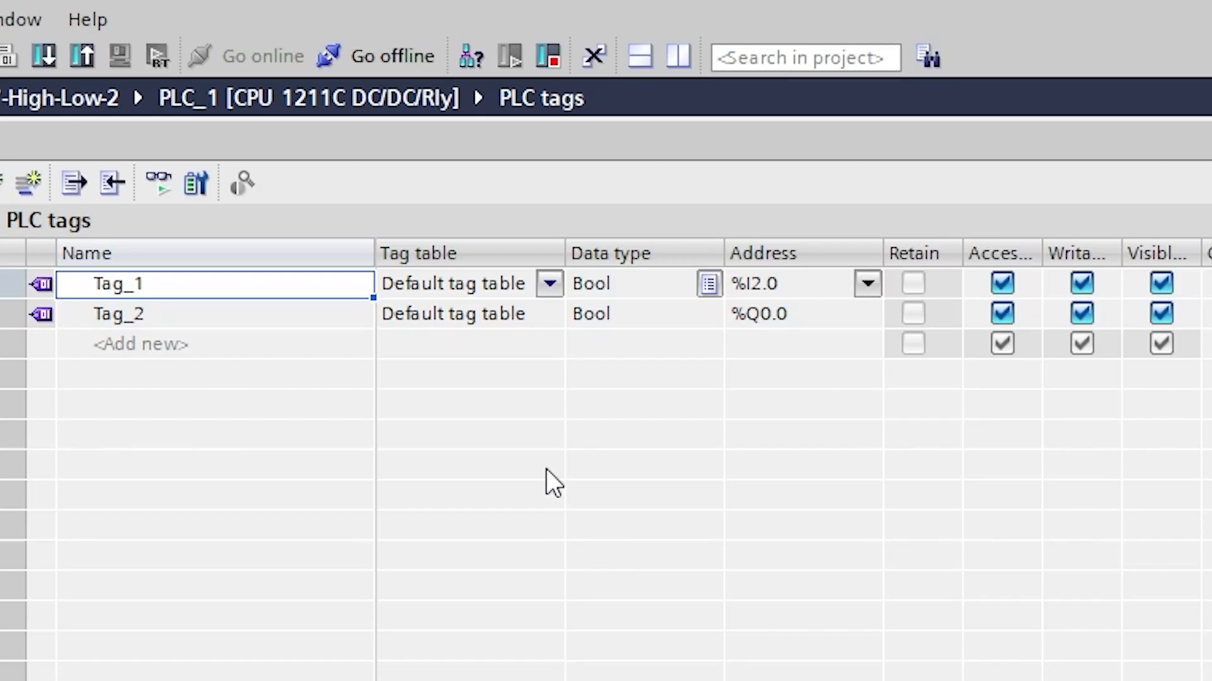
mouse_move(765, 298)
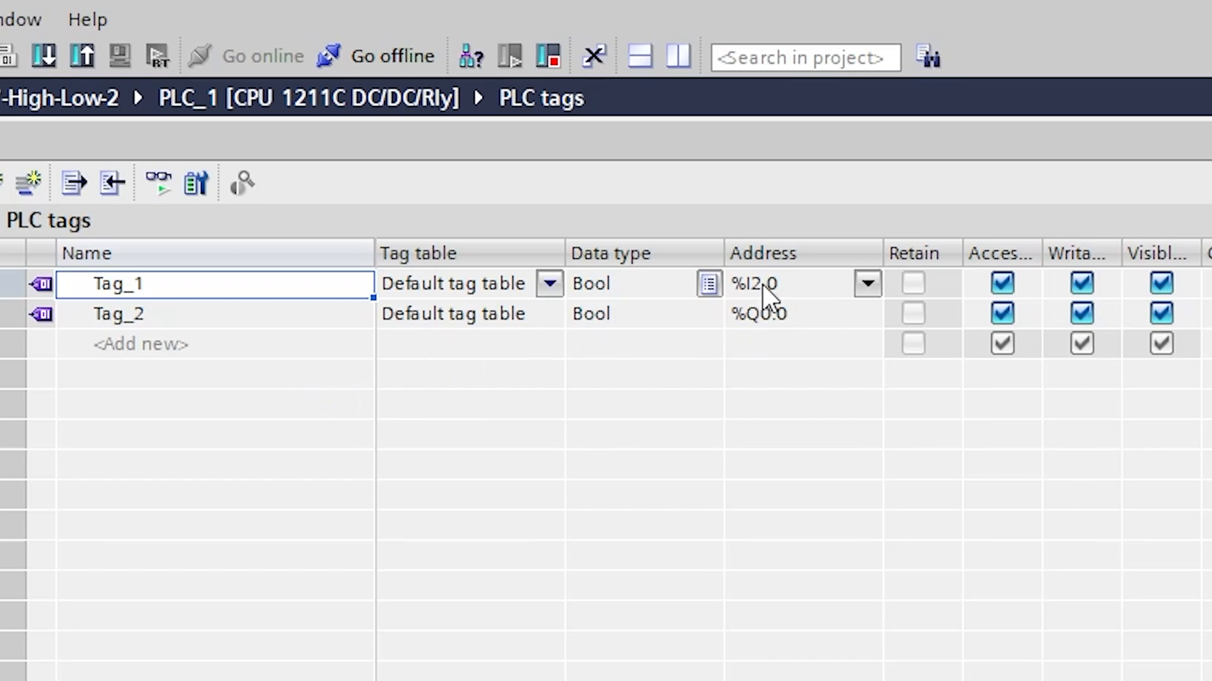
mouse_move(810, 301)
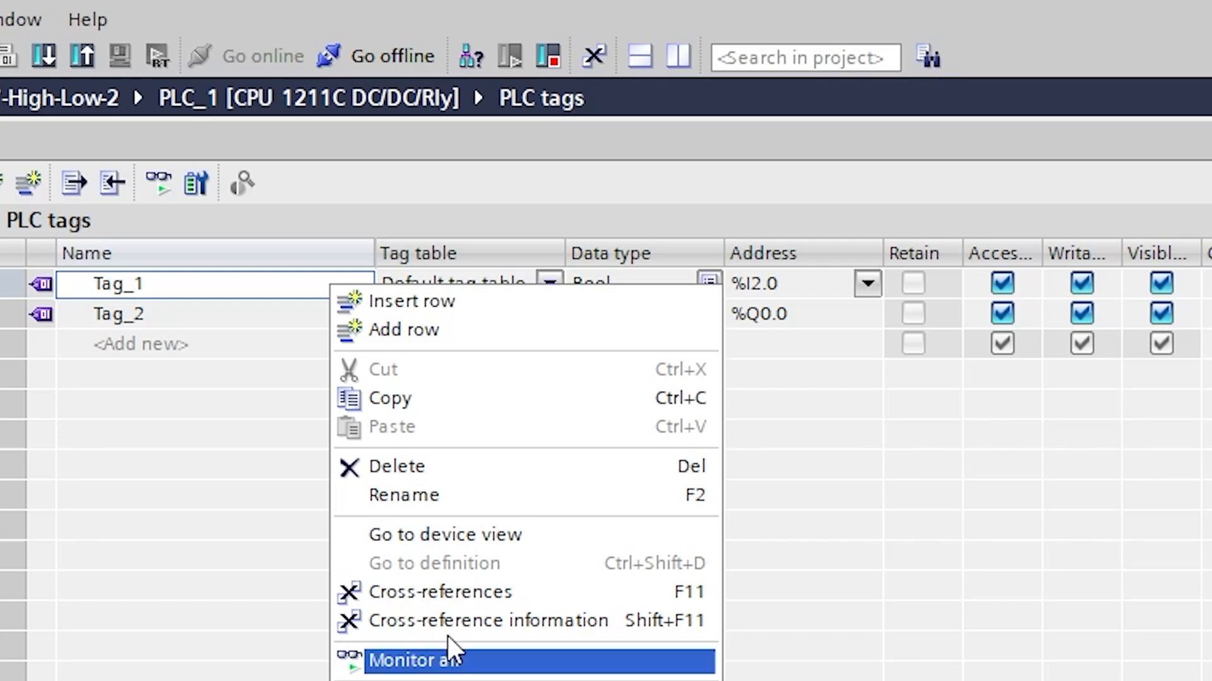
Step: View Tag_1's cross-references and PLC_1's Main [OB1] where %I2.0 drives %Q0.0, then return to Devices & networks
left_click(442, 590)
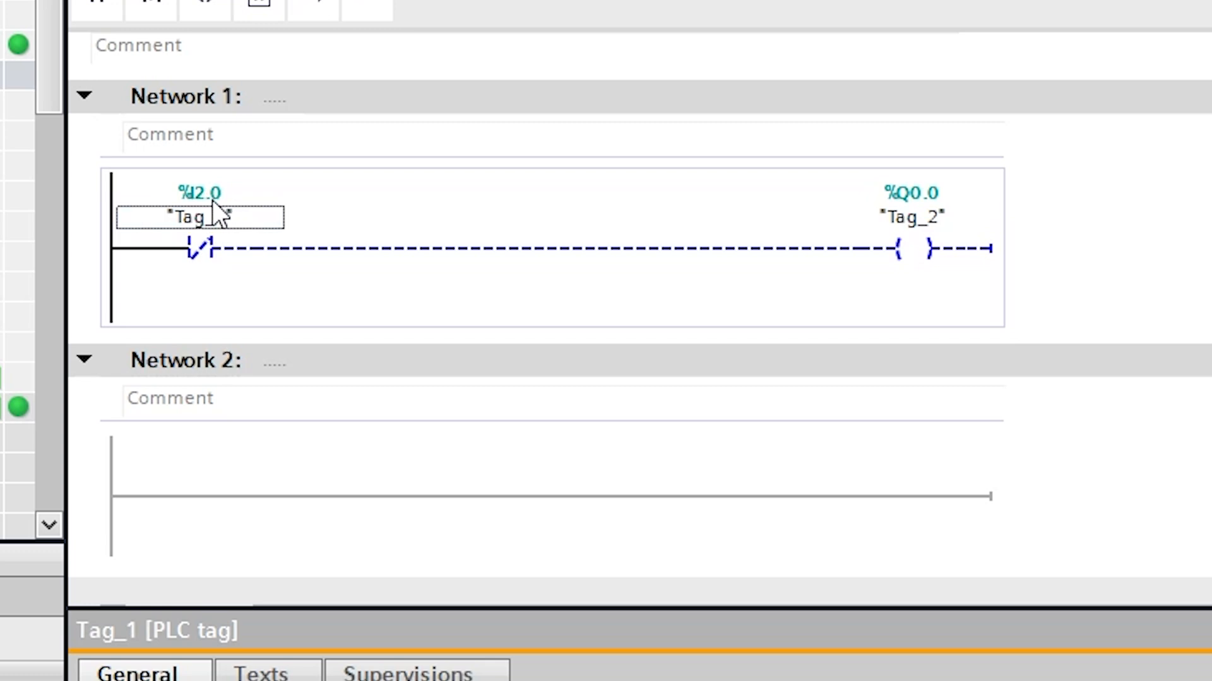
left_click(909, 217)
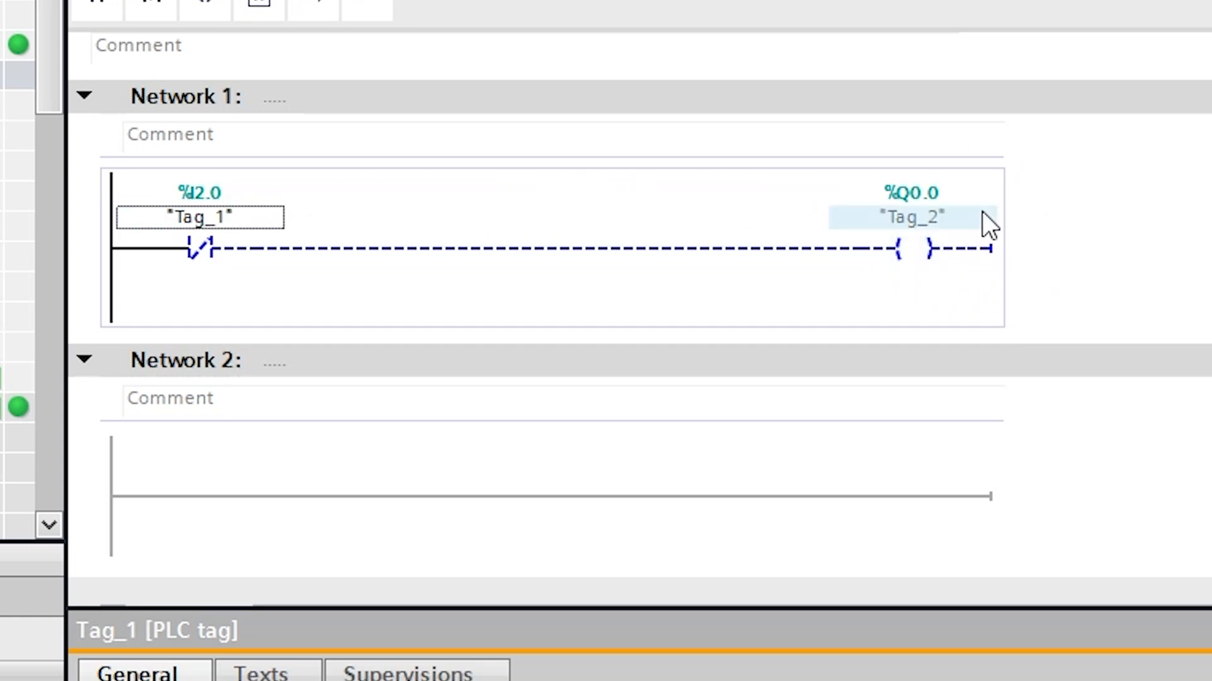
mouse_move(939, 193)
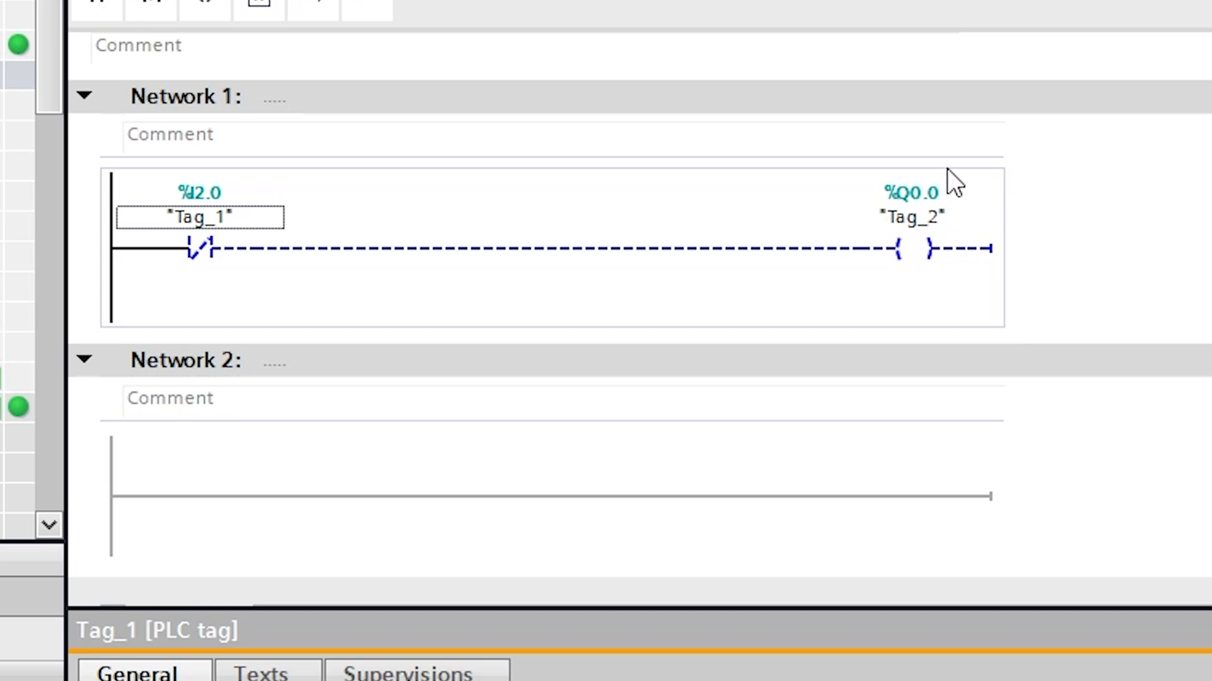
mouse_move(185, 225)
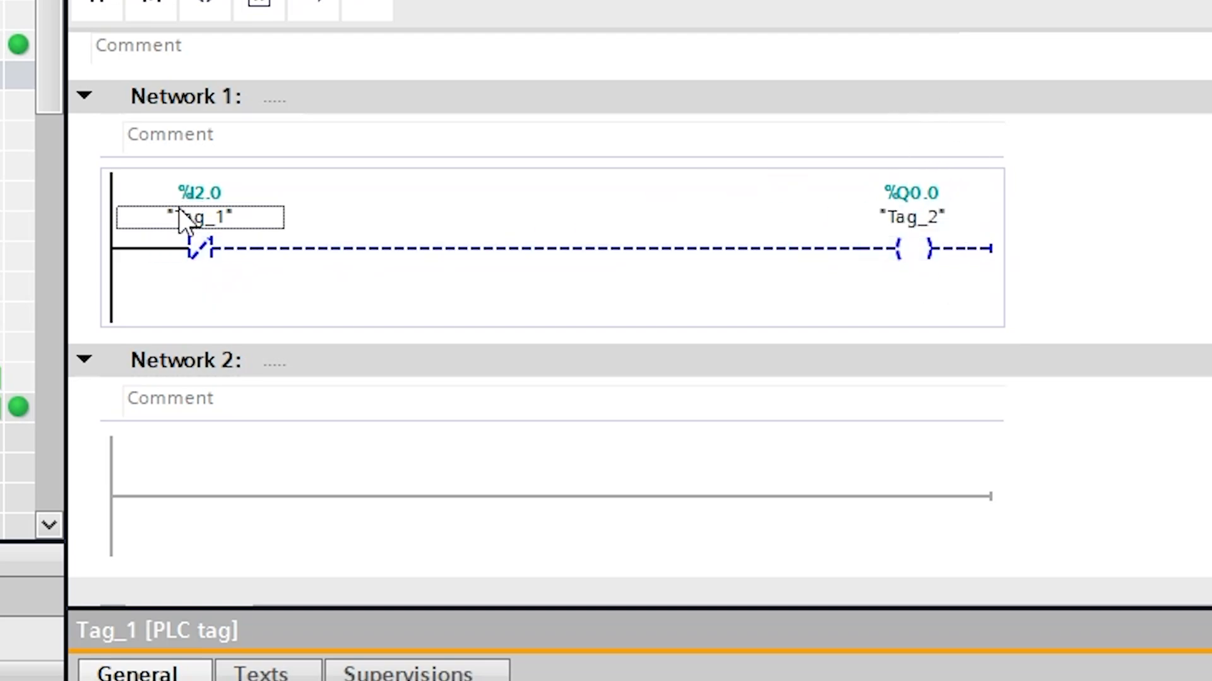
left_click(200, 247)
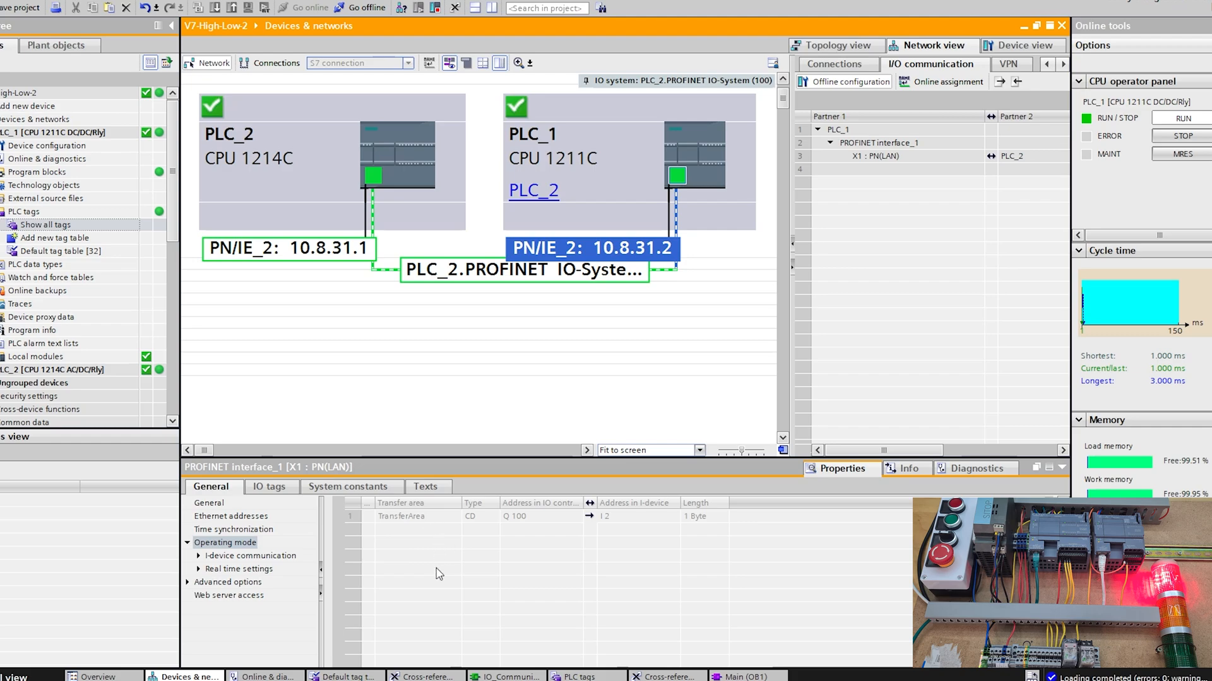
mouse_move(463, 541)
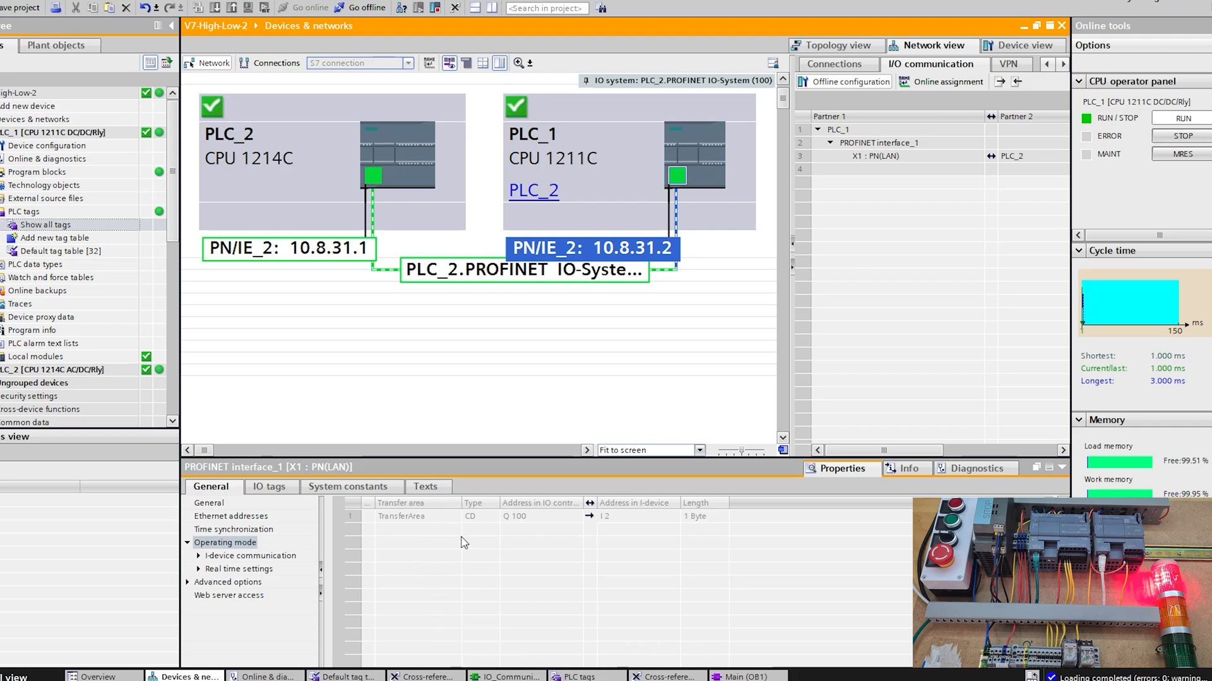
mouse_move(763, 301)
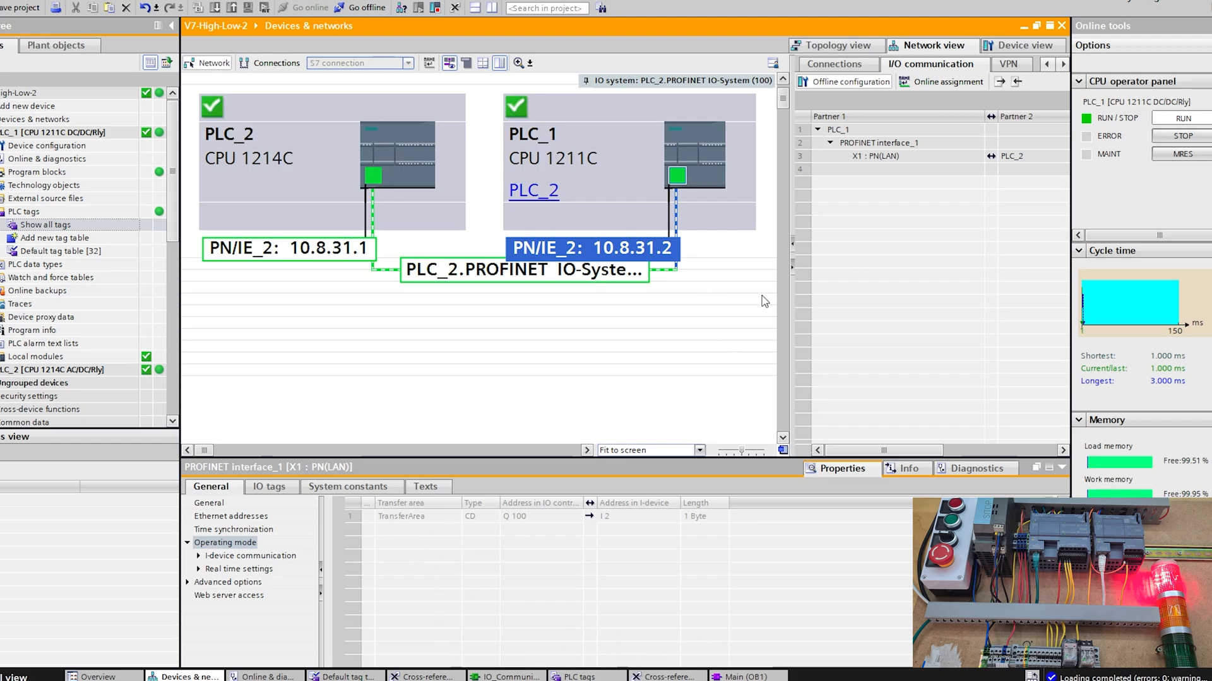
mouse_move(538, 371)
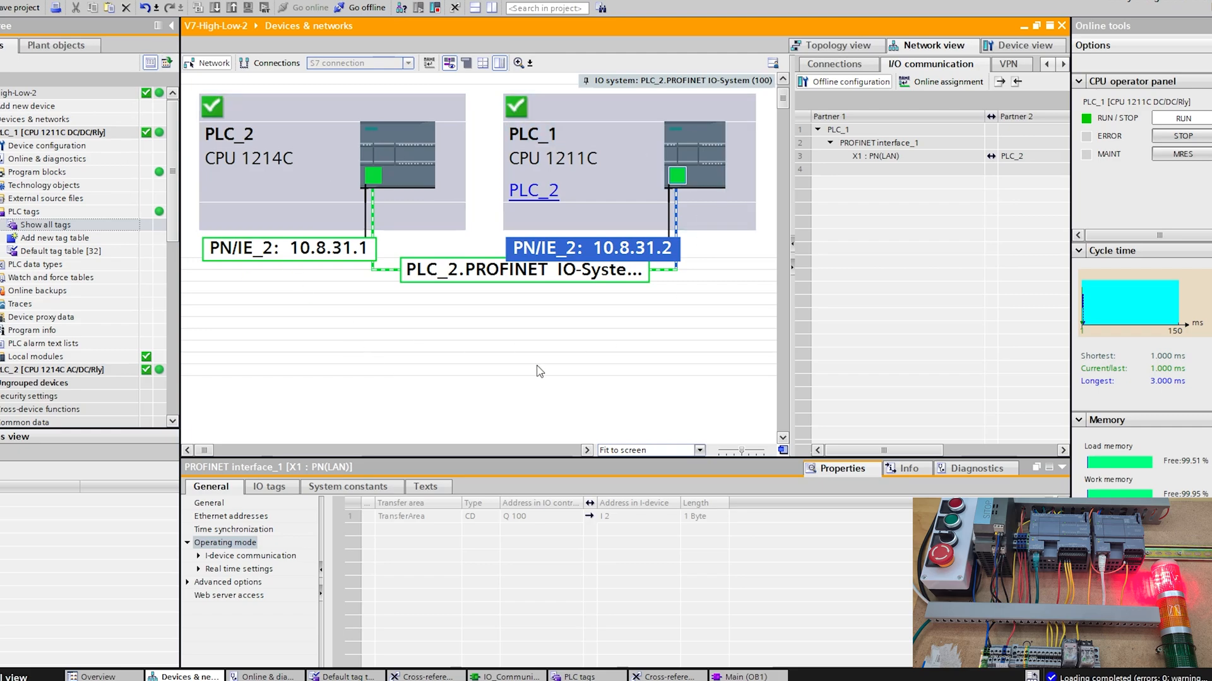
mouse_move(596, 563)
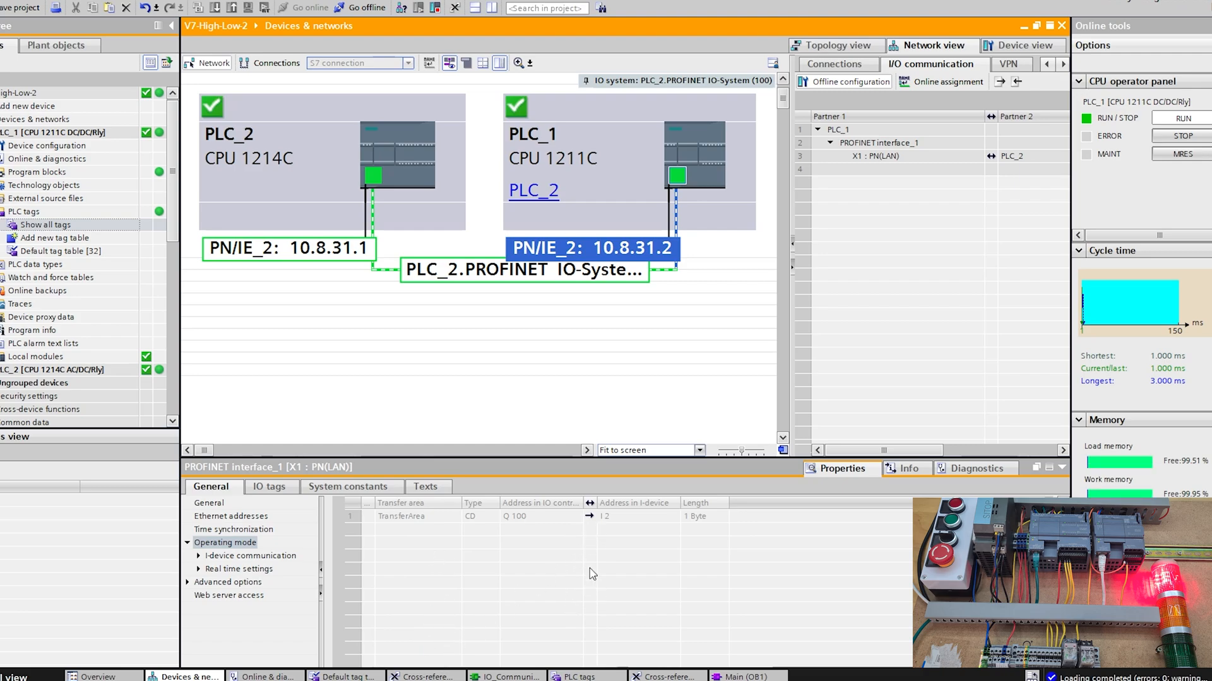
mouse_move(561, 498)
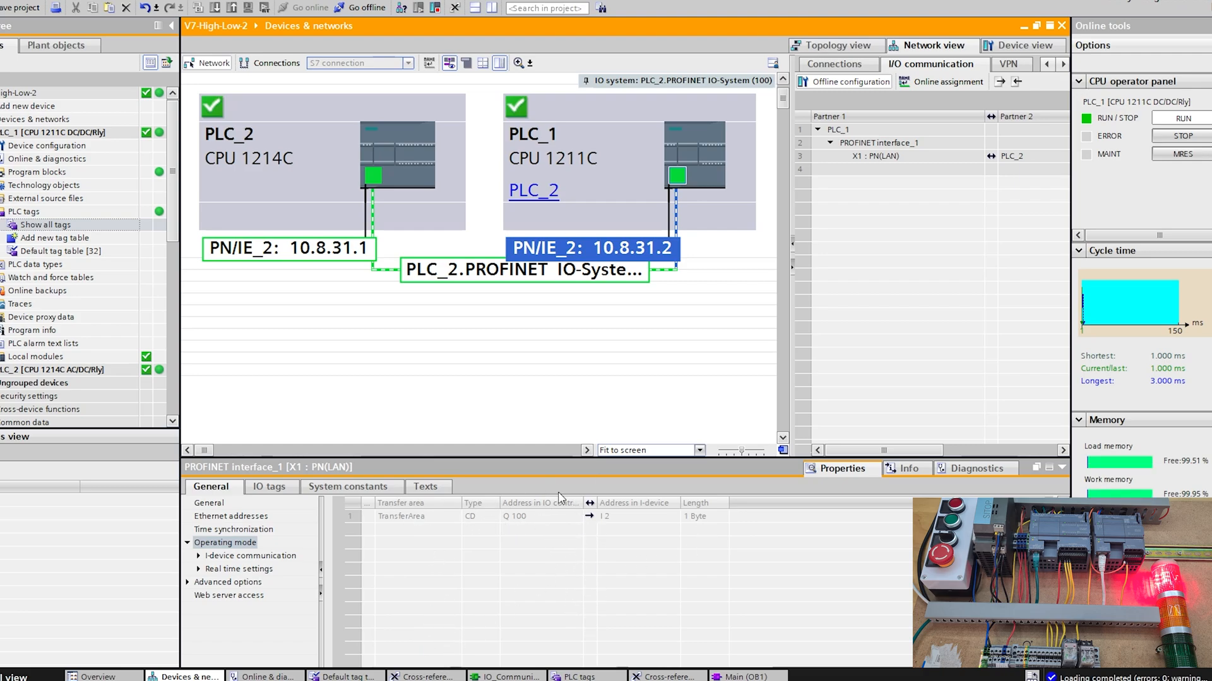
mouse_move(346, 547)
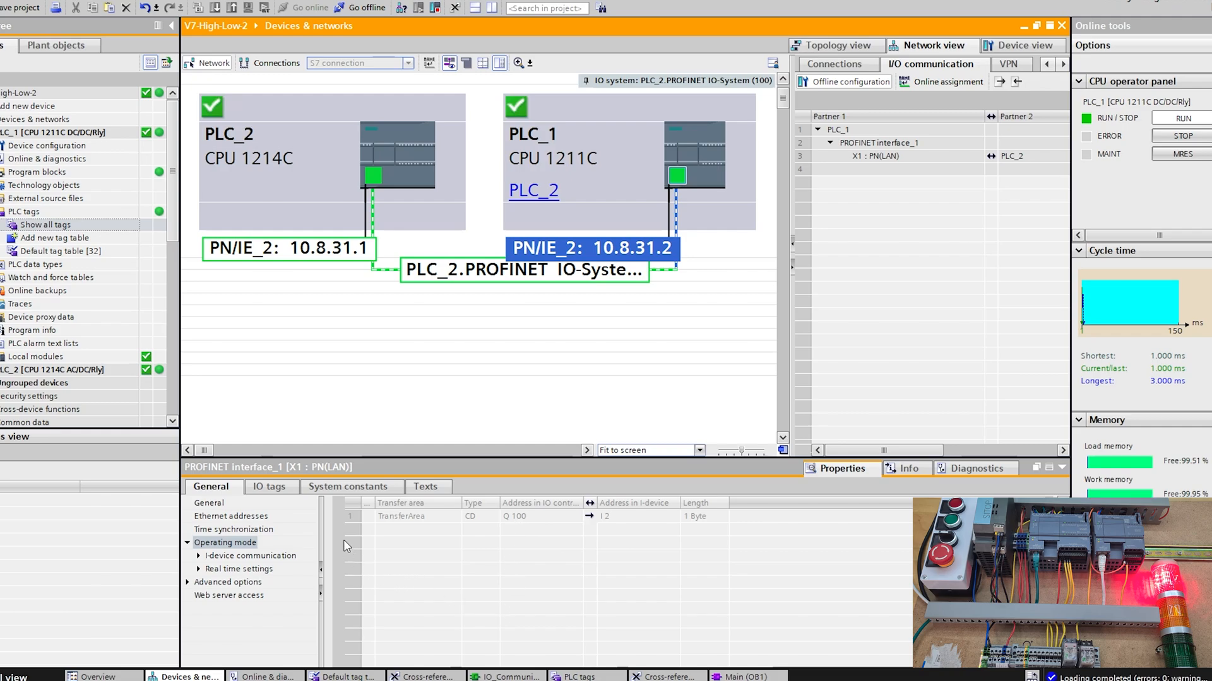
mouse_move(338, 531)
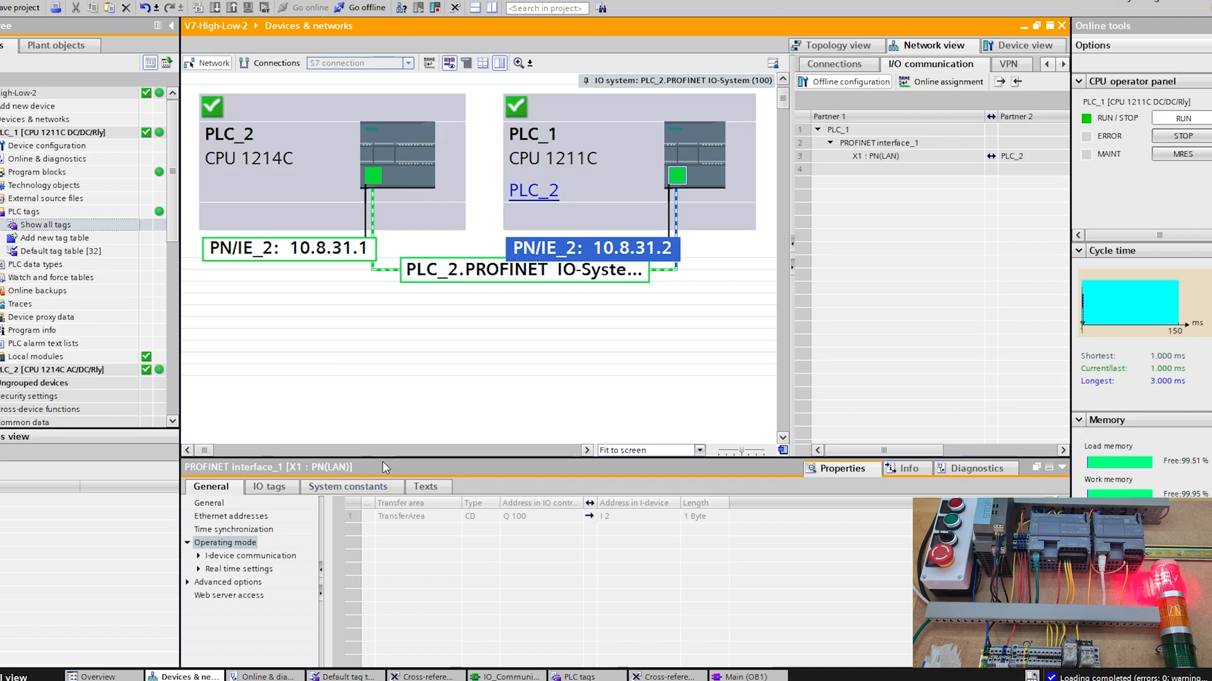
mouse_move(418, 408)
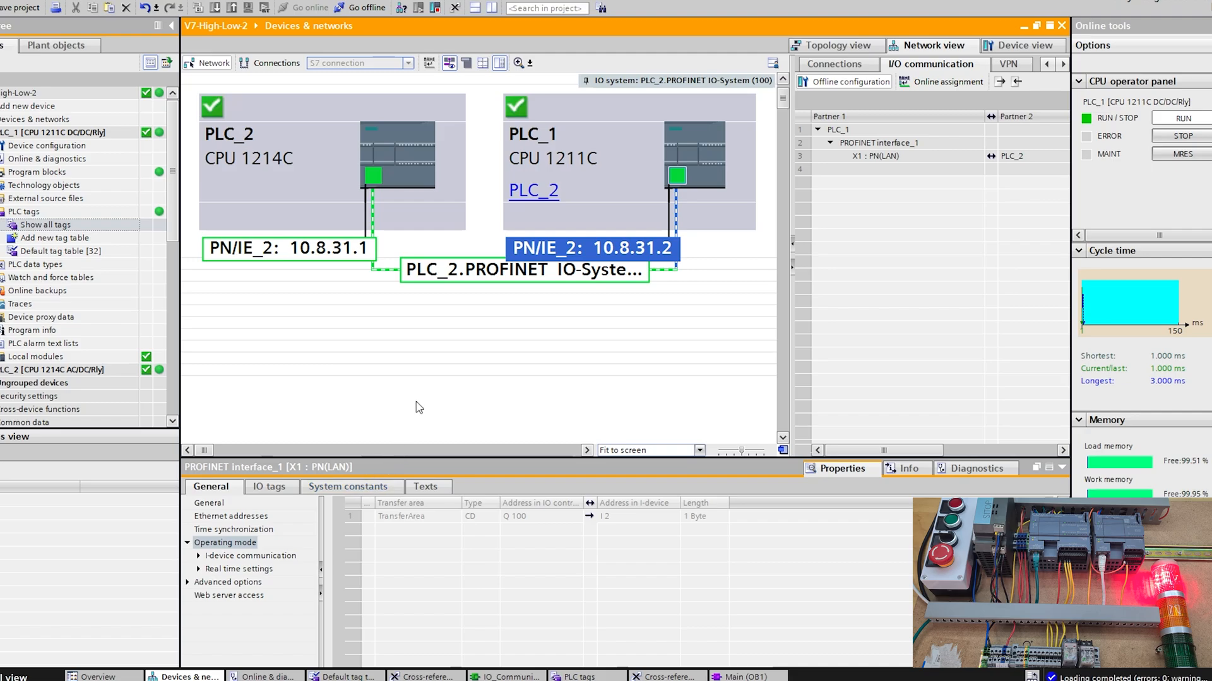